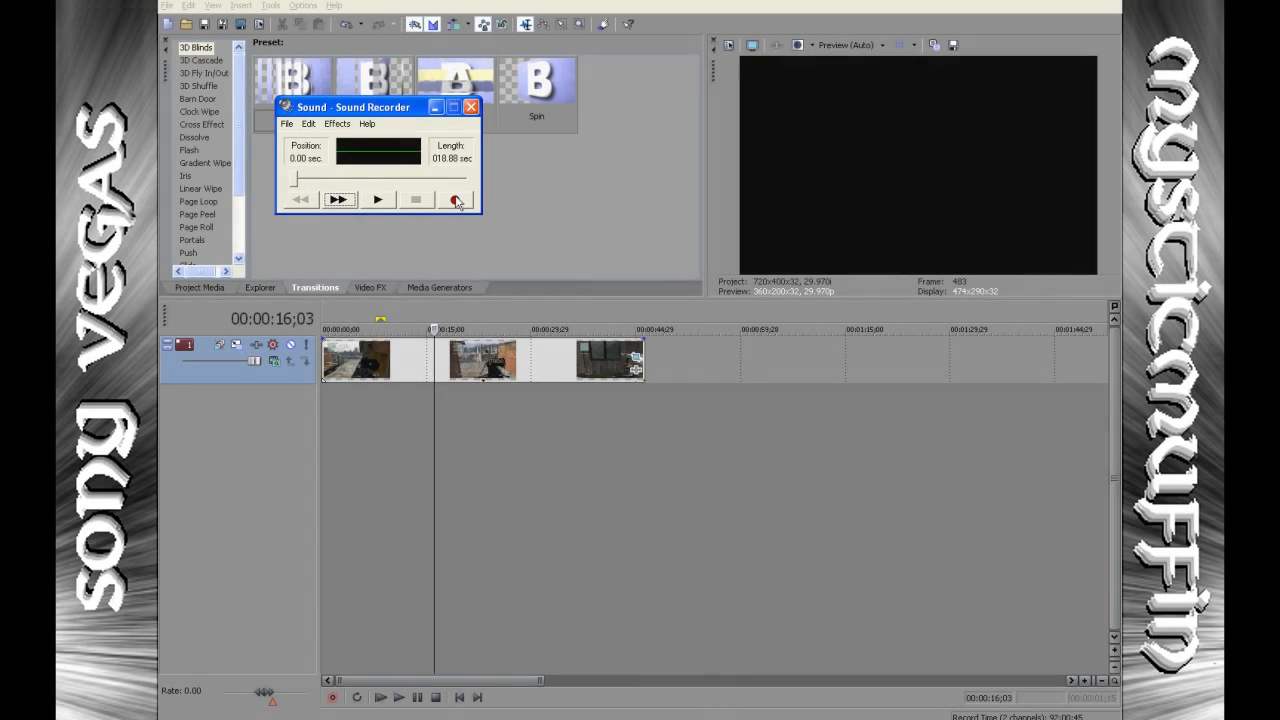
Close Sound Recorder and browse Expansion Drive (E:) in the Explorer folder tree.
{"action": "left_click", "coordinate": [455, 199]}
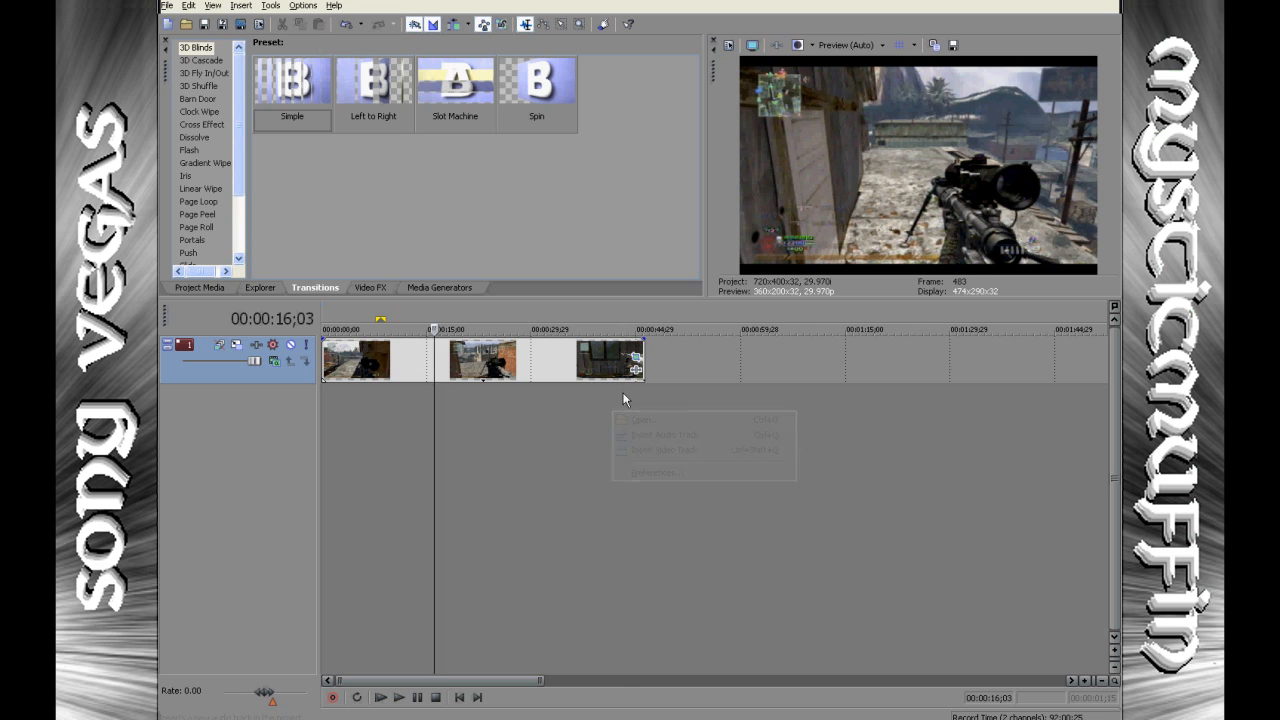
{"action": "left_click", "coordinate": [259, 287]}
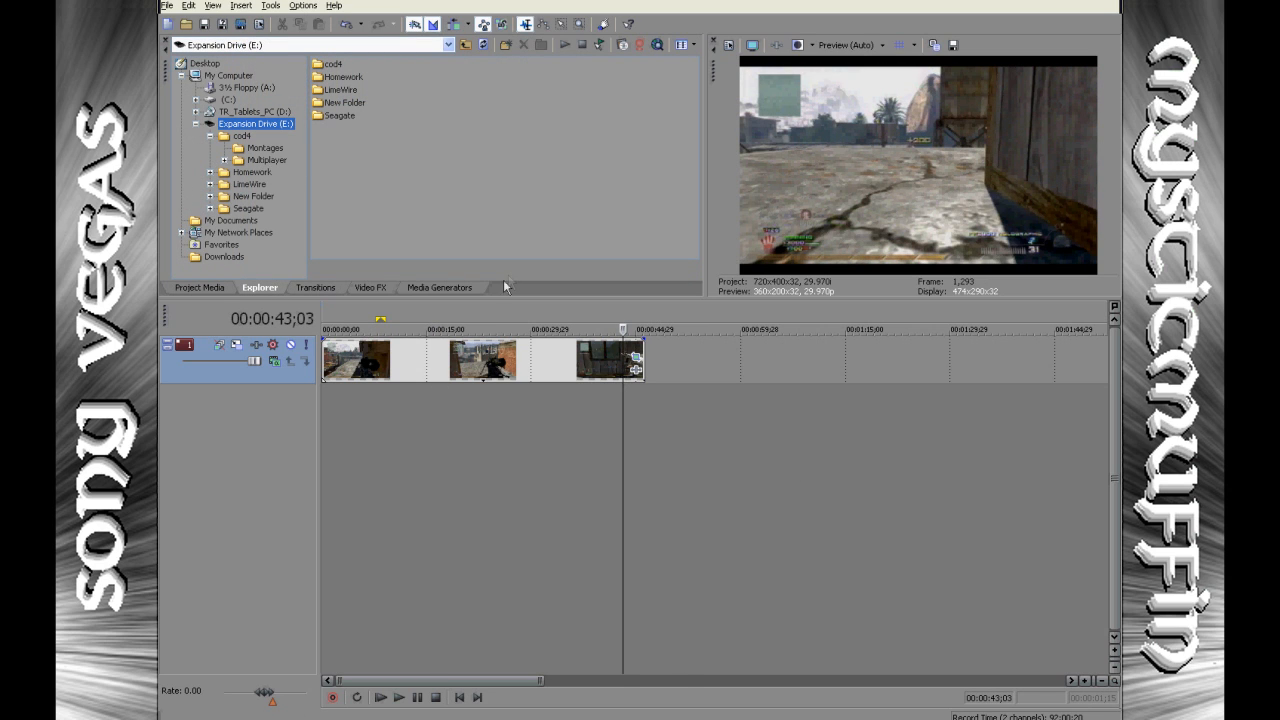
{"action": "mouse_move", "coordinate": [477, 380]}
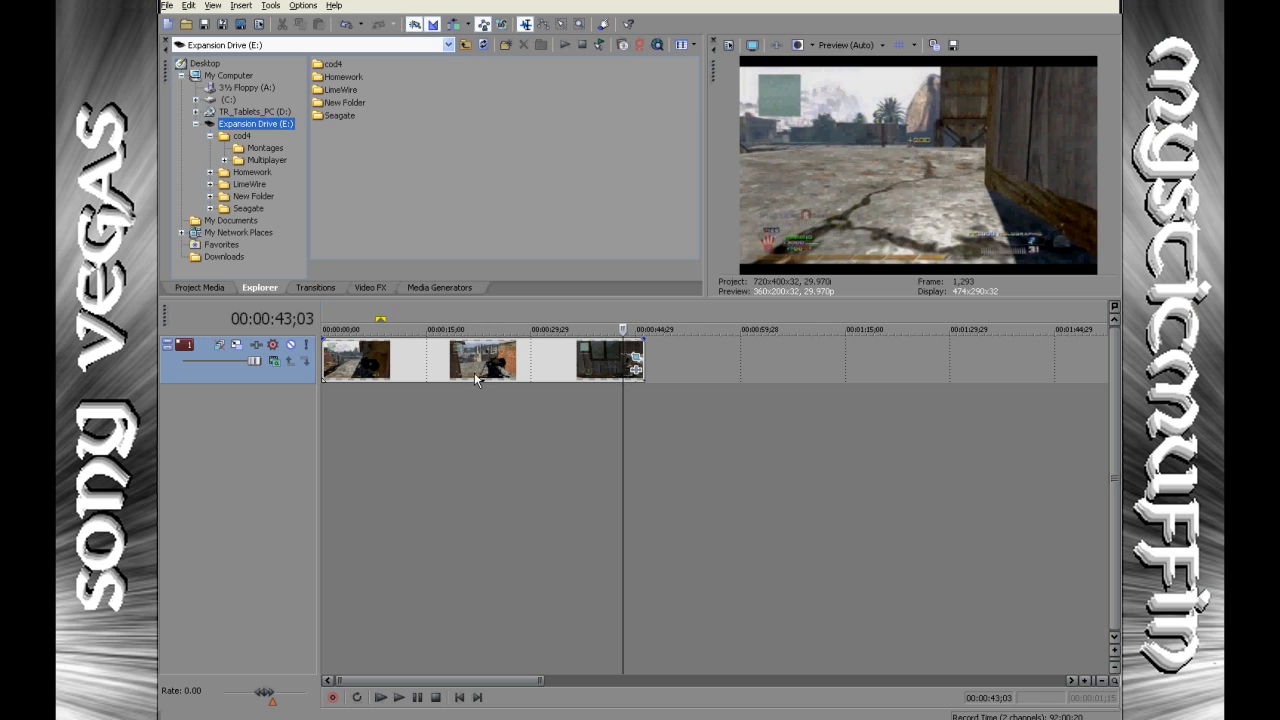
{"action": "mouse_move", "coordinate": [481, 410]}
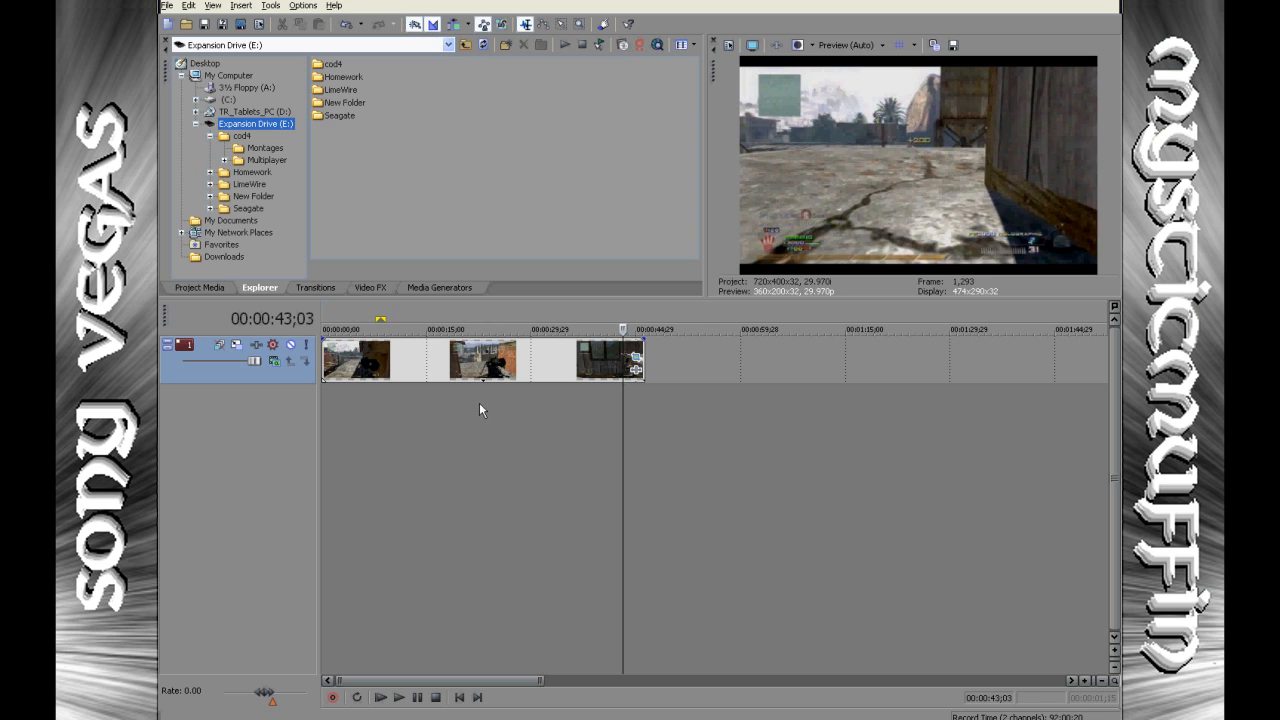
Bring up the timeline context menu for adding media or tracks.
{"action": "right_click", "coordinate": [480, 410]}
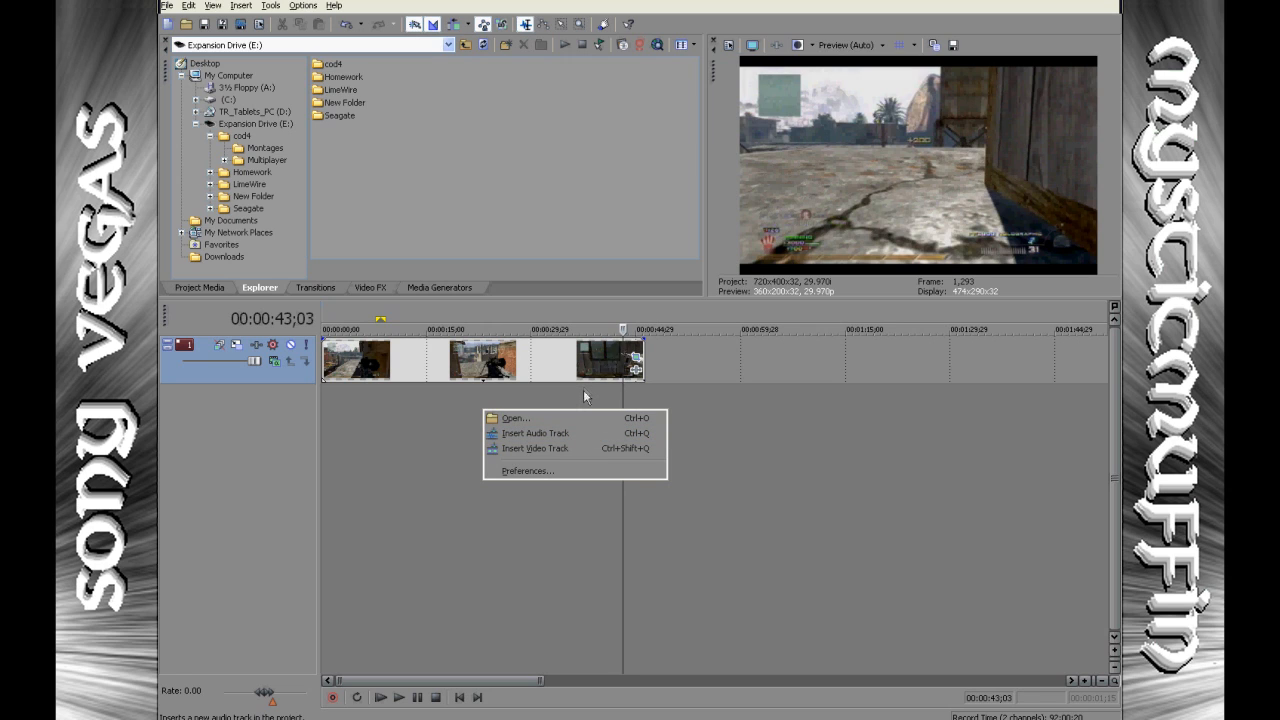
{"action": "mouse_move", "coordinate": [548, 448]}
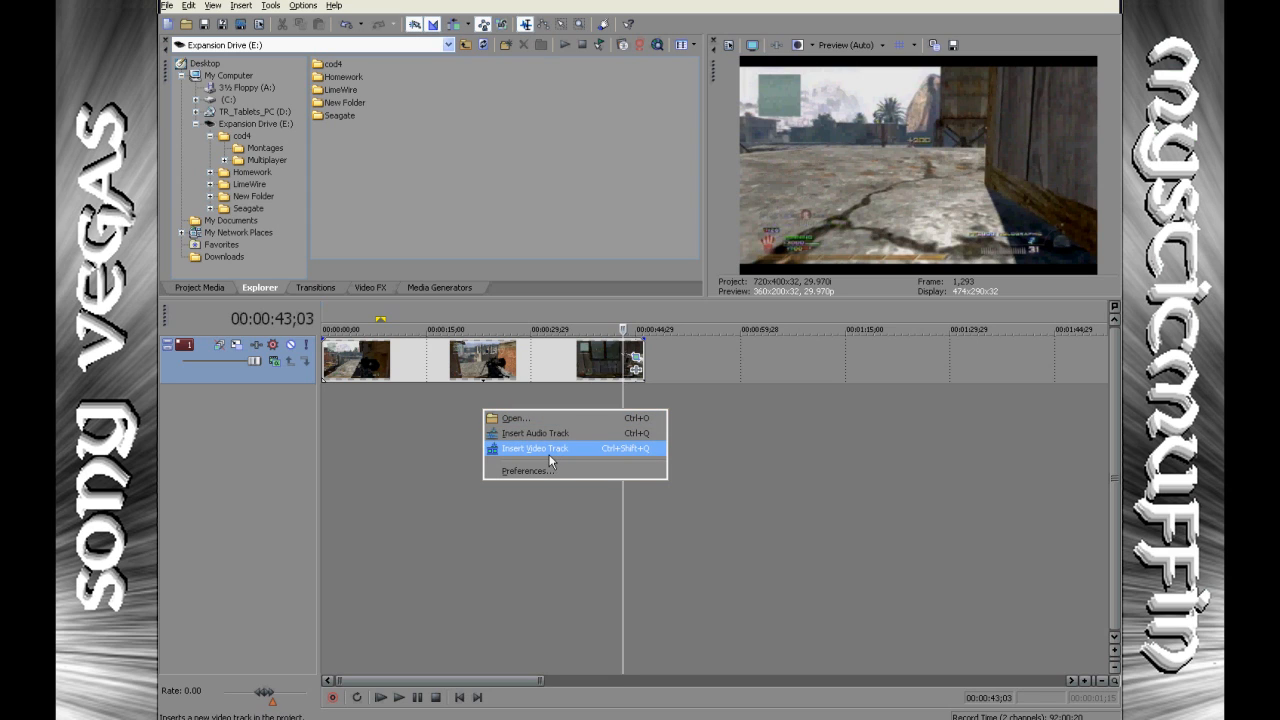
{"action": "mouse_move", "coordinate": [551, 408]}
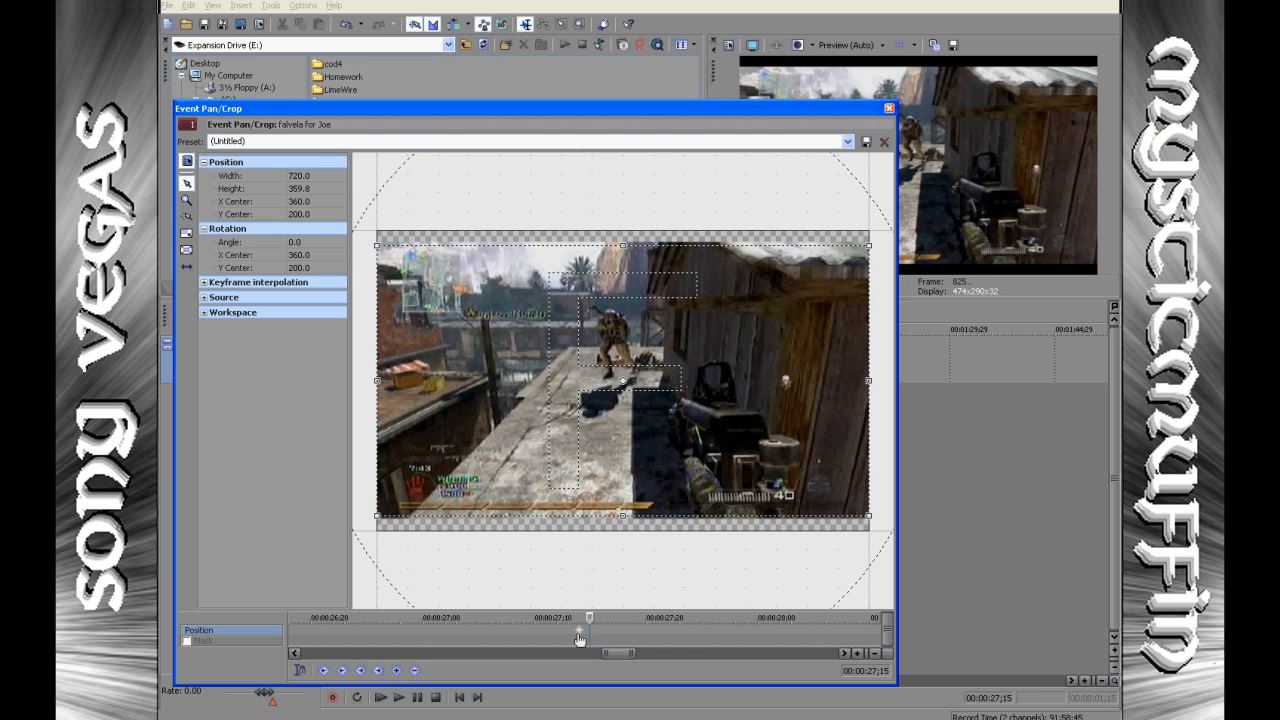
Set the Falvela for Joe keyframes to Hold and rotate the crop box about 10 degrees.
{"action": "right_click", "coordinate": [578, 633]}
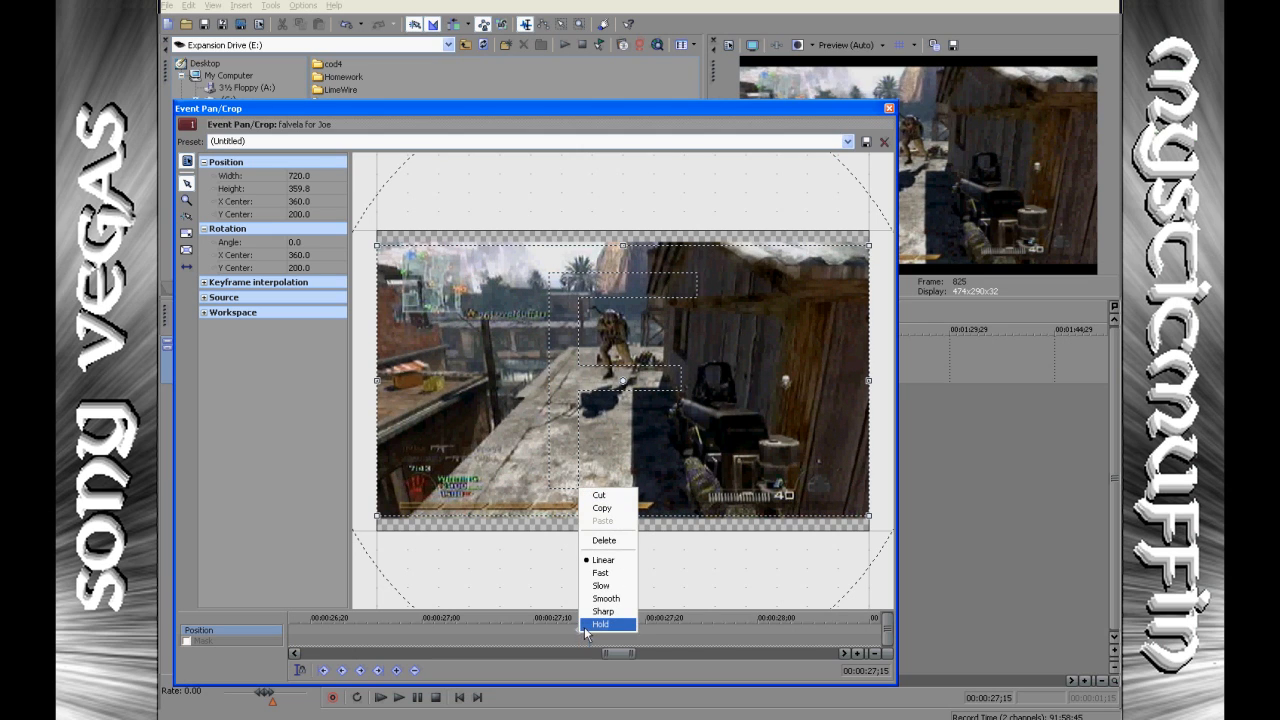
{"action": "left_click", "coordinate": [601, 624]}
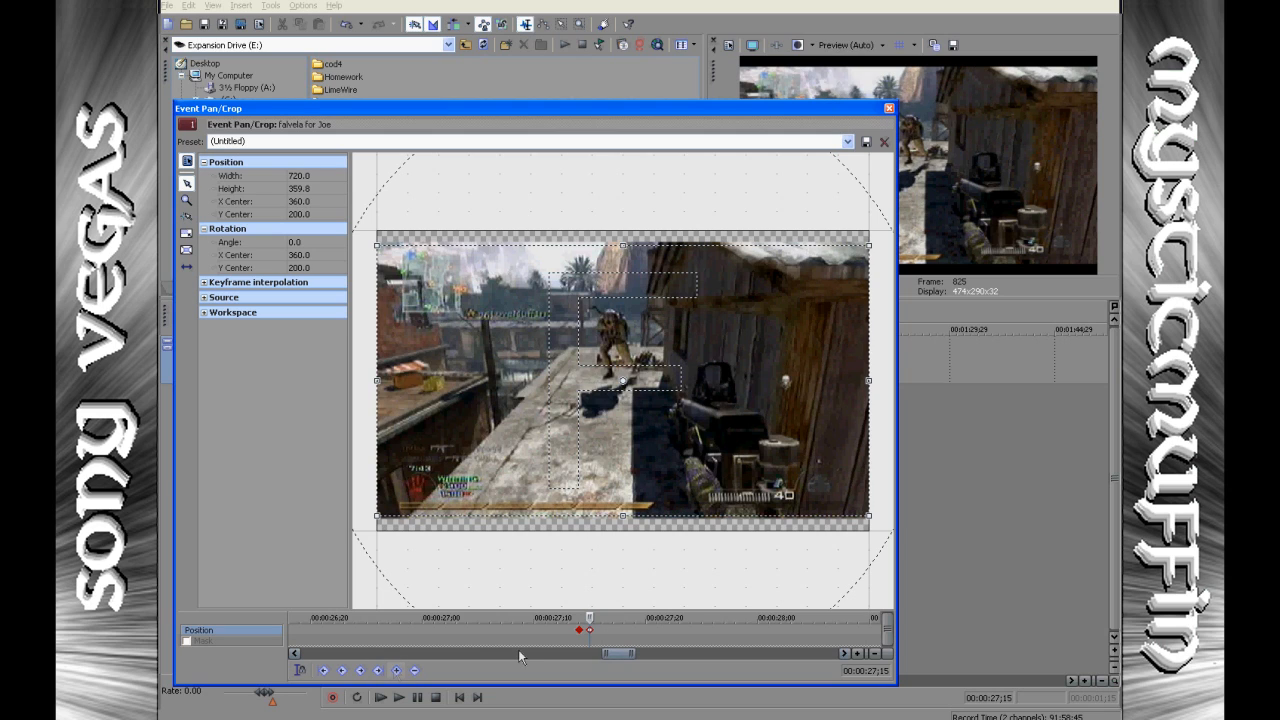
{"action": "right_click", "coordinate": [578, 629]}
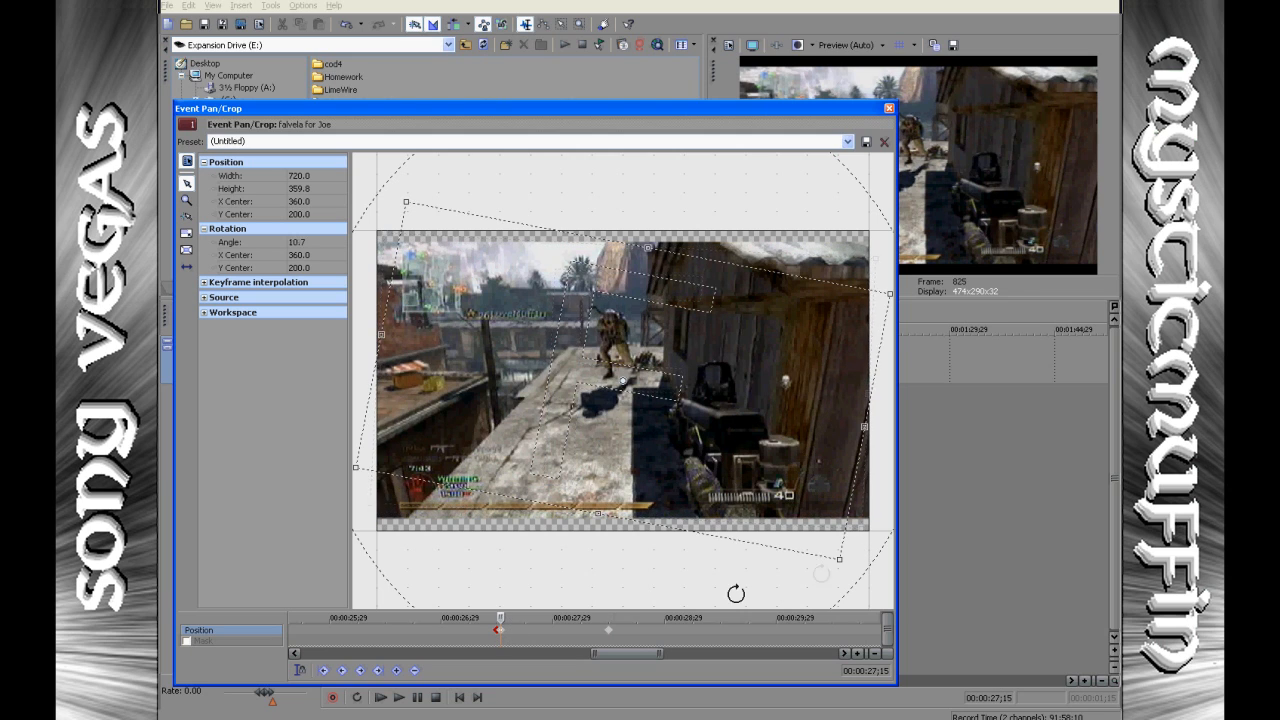
{"action": "left_click_drag", "start_coordinate": [735, 593], "coordinate": [485, 287]}
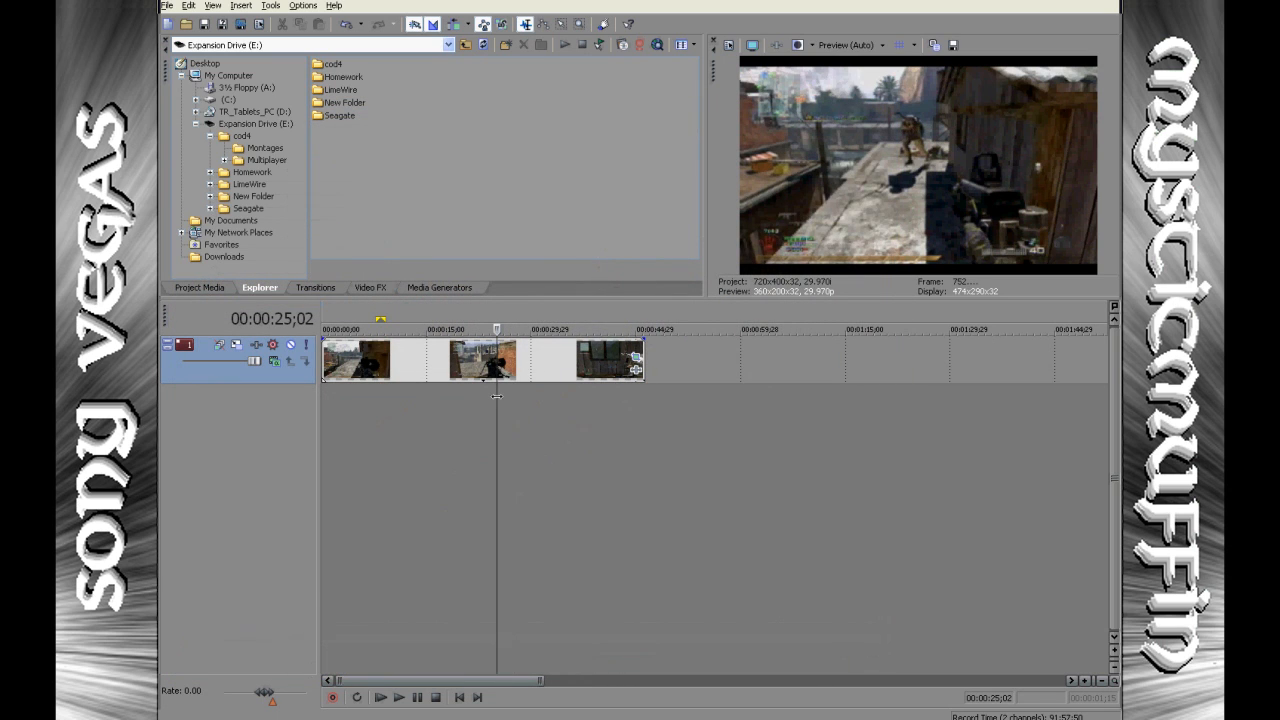
{"action": "left_click", "coordinate": [380, 697]}
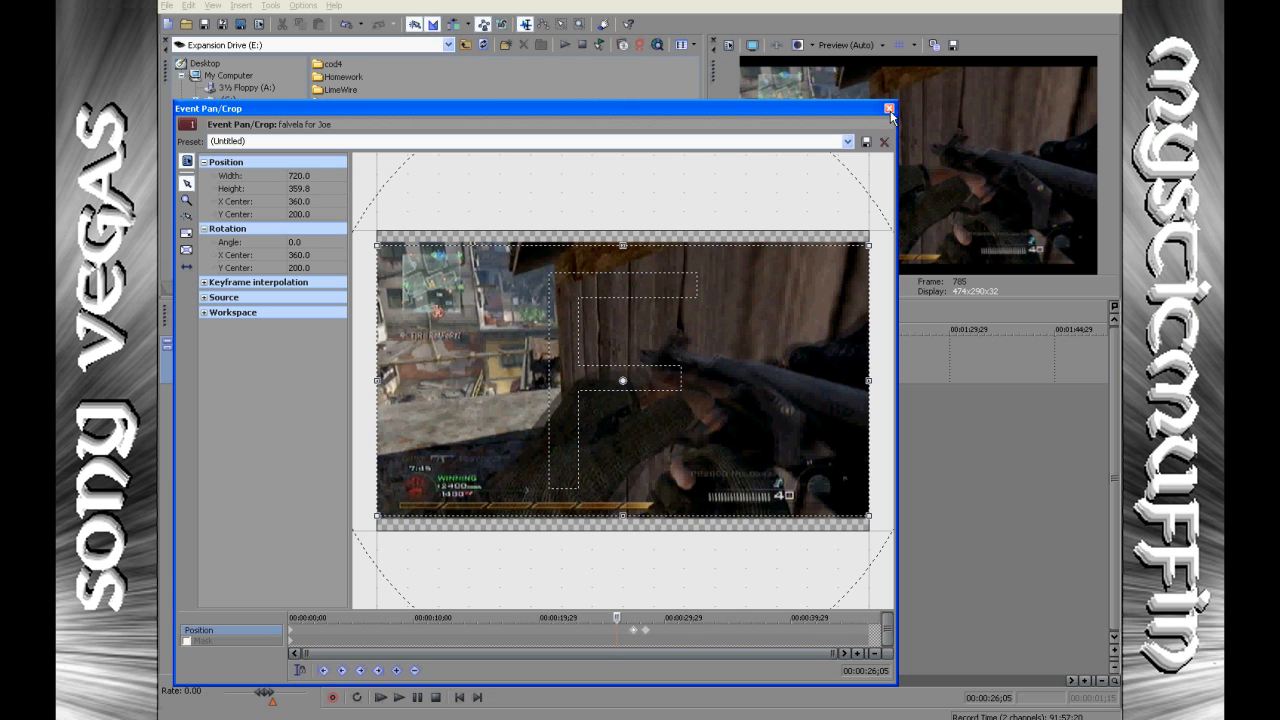
{"action": "left_click", "coordinate": [888, 108]}
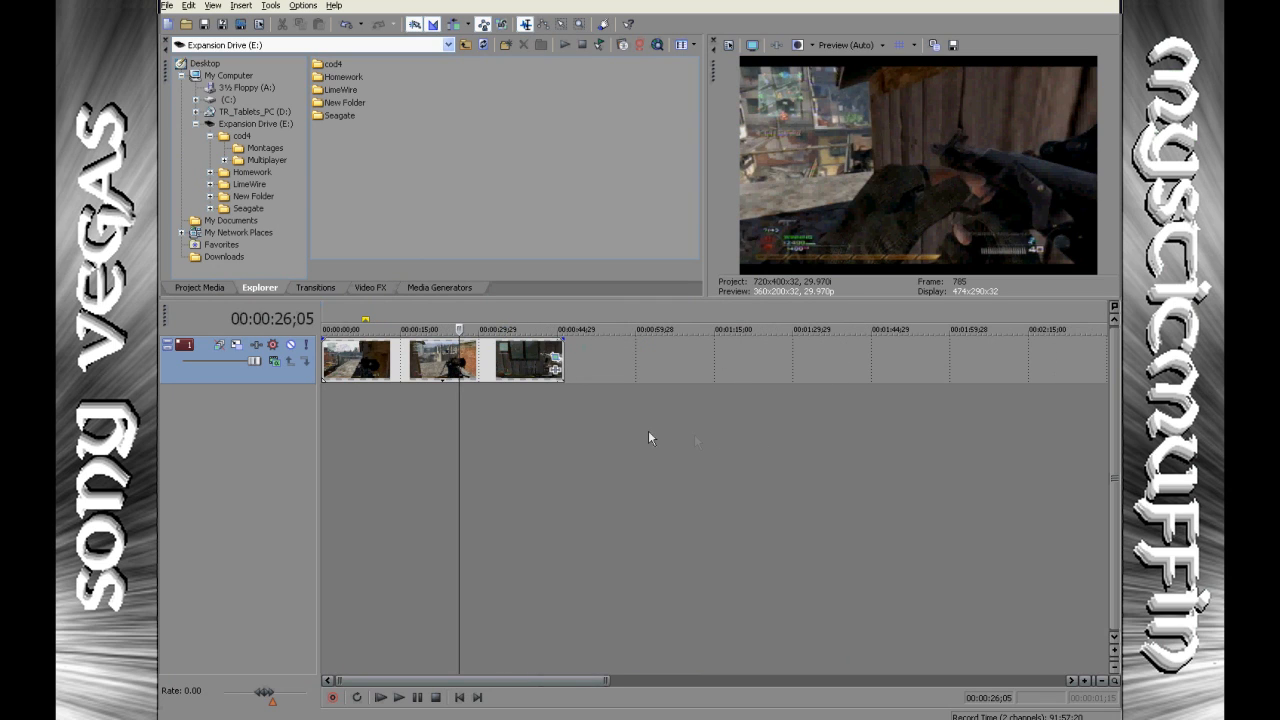
Insert a new video track from the timeline context menu.
{"action": "right_click", "coordinate": [649, 437]}
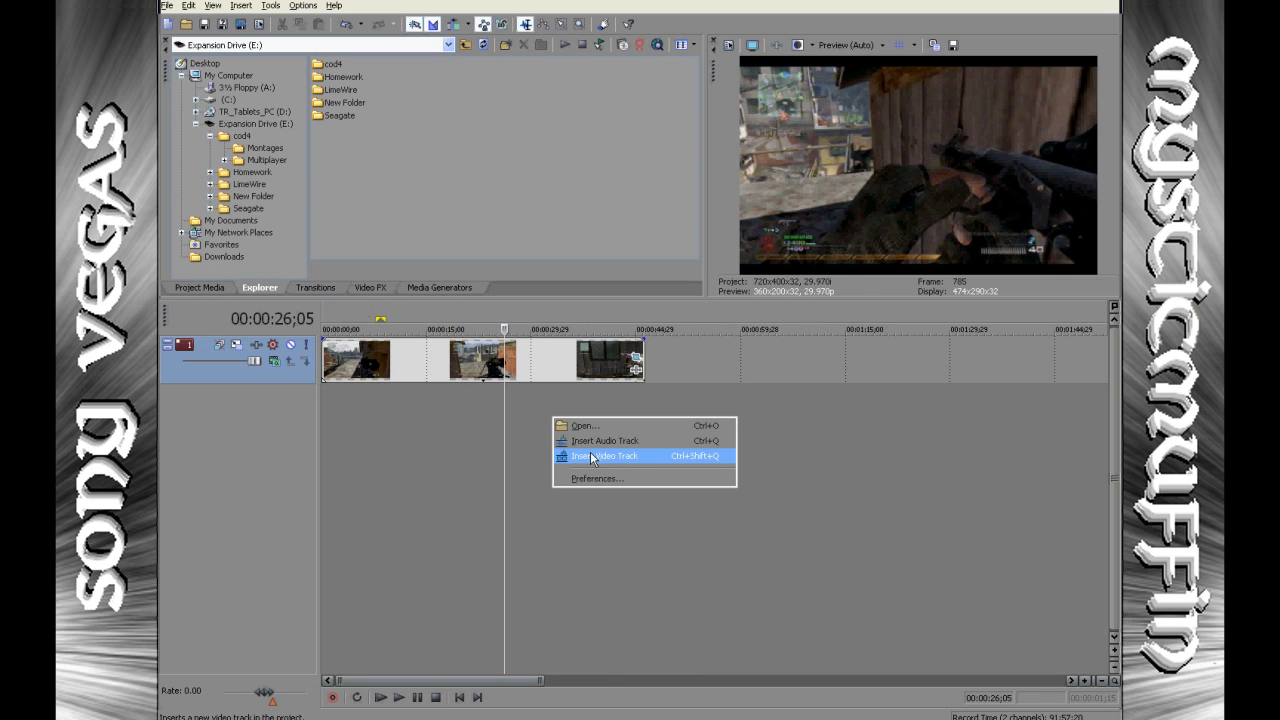
{"action": "left_click", "coordinate": [605, 455]}
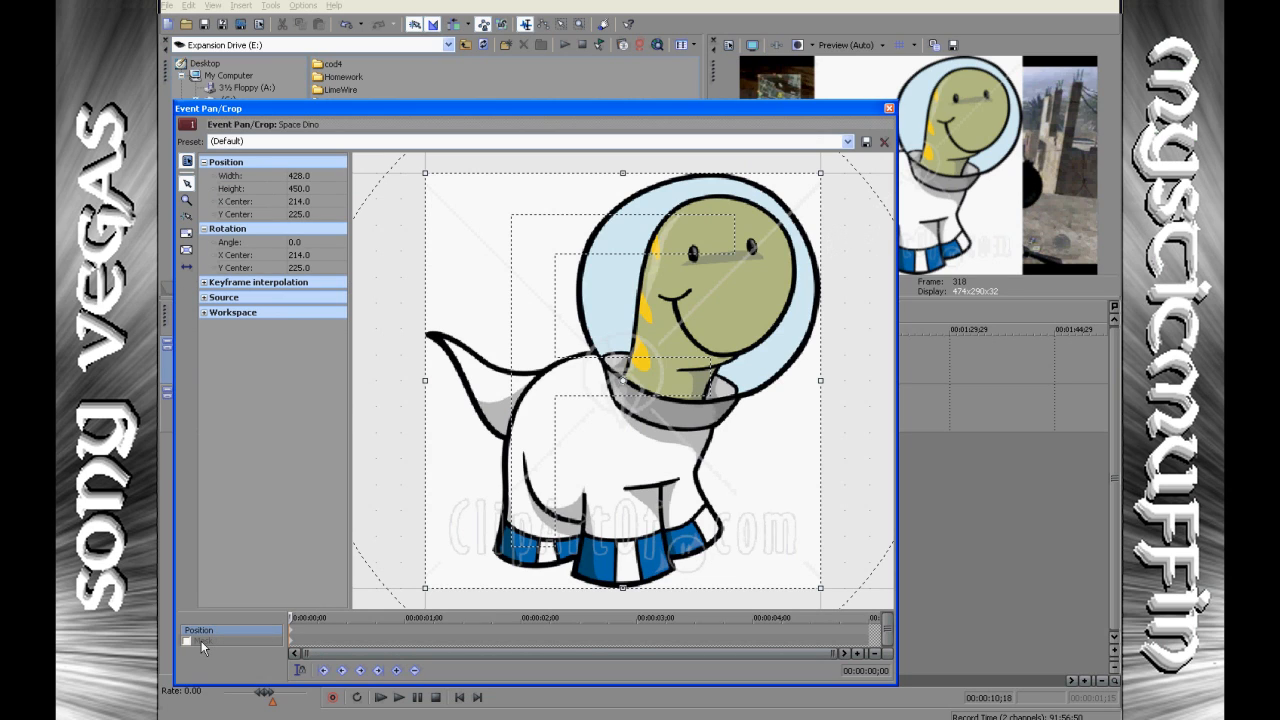
Enable Mask and trace anchor points along the dino's back and tail.
{"action": "left_click", "coordinate": [189, 641]}
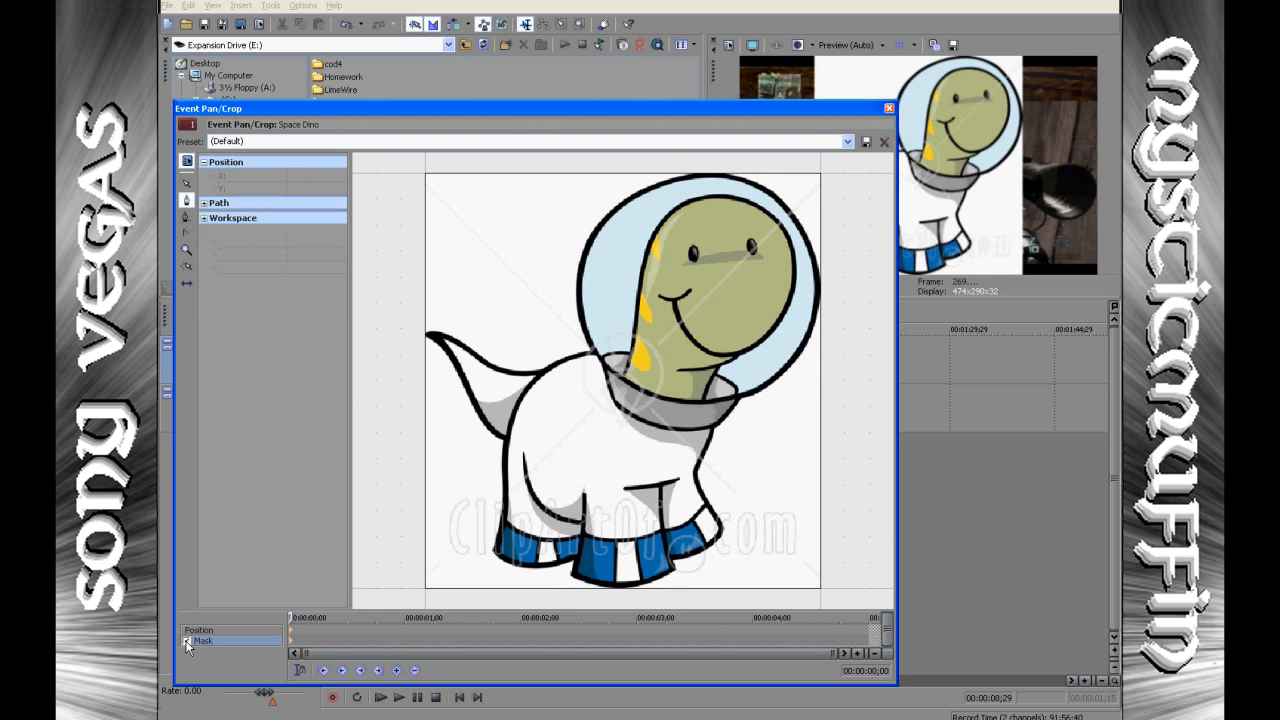
{"action": "left_click", "coordinate": [187, 640]}
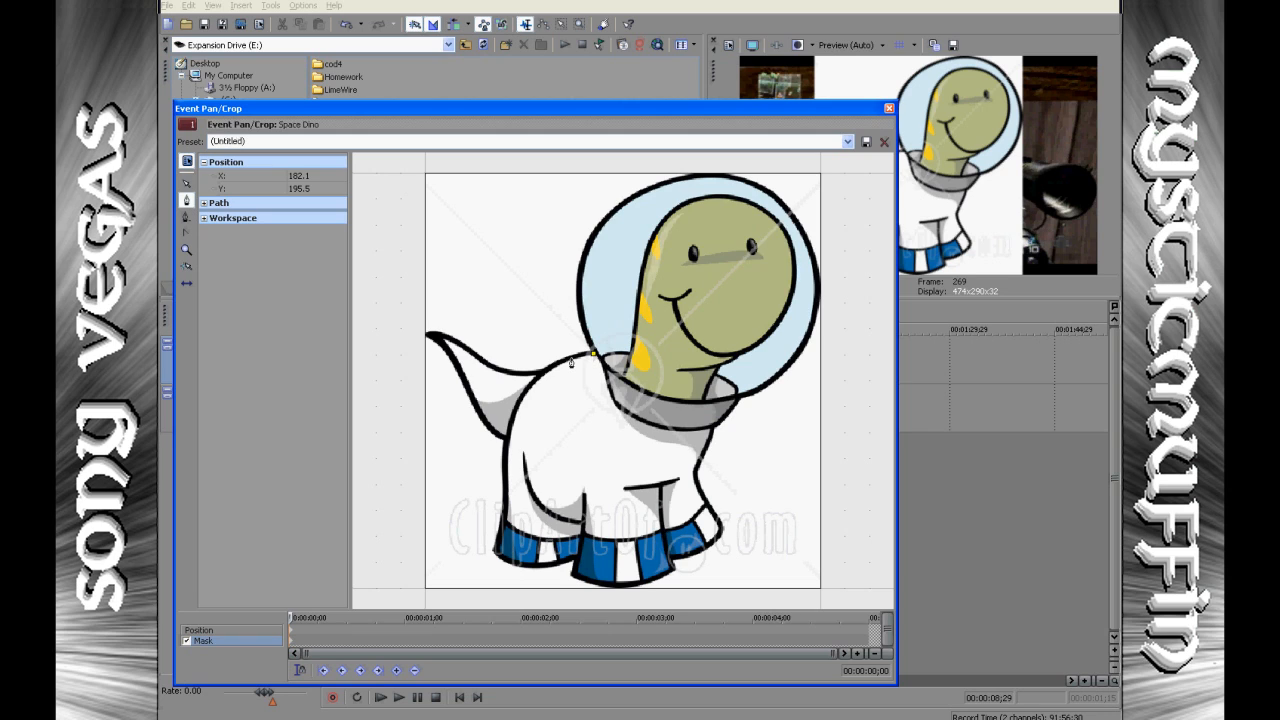
{"action": "left_click_drag", "start_coordinate": [593, 351], "coordinate": [573, 363]}
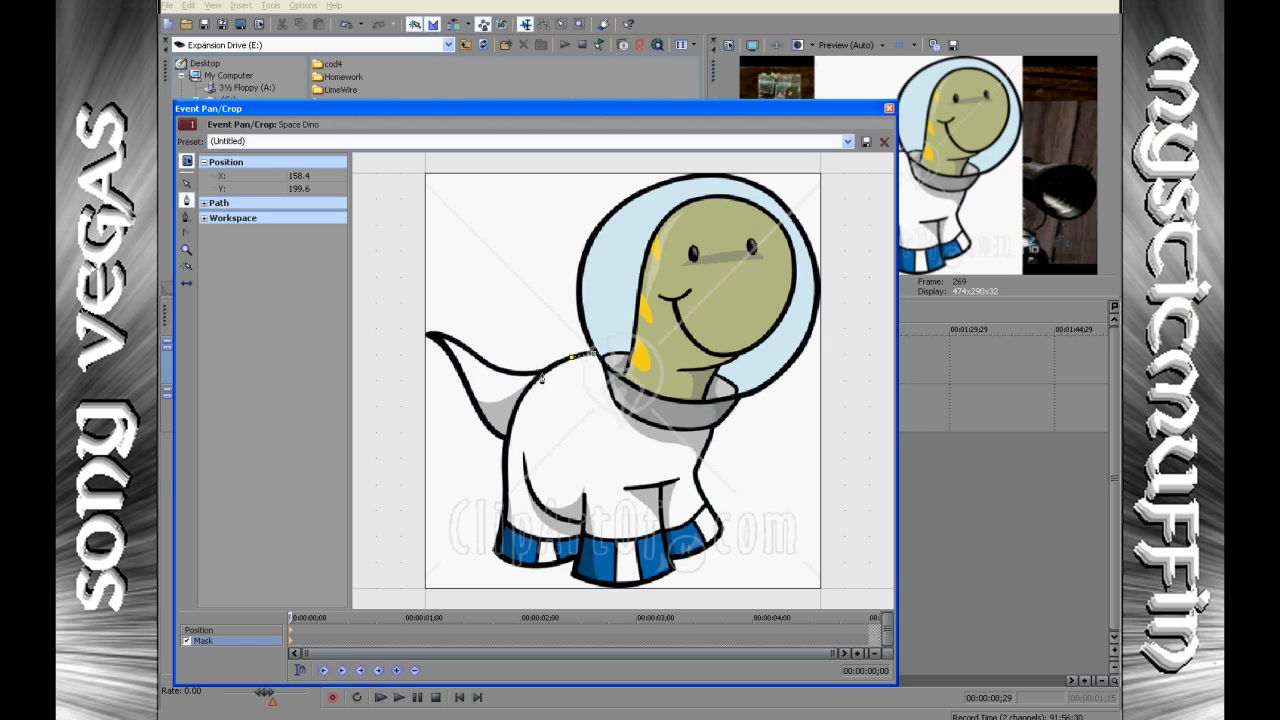
{"action": "left_click_drag", "start_coordinate": [575, 355], "coordinate": [510, 372]}
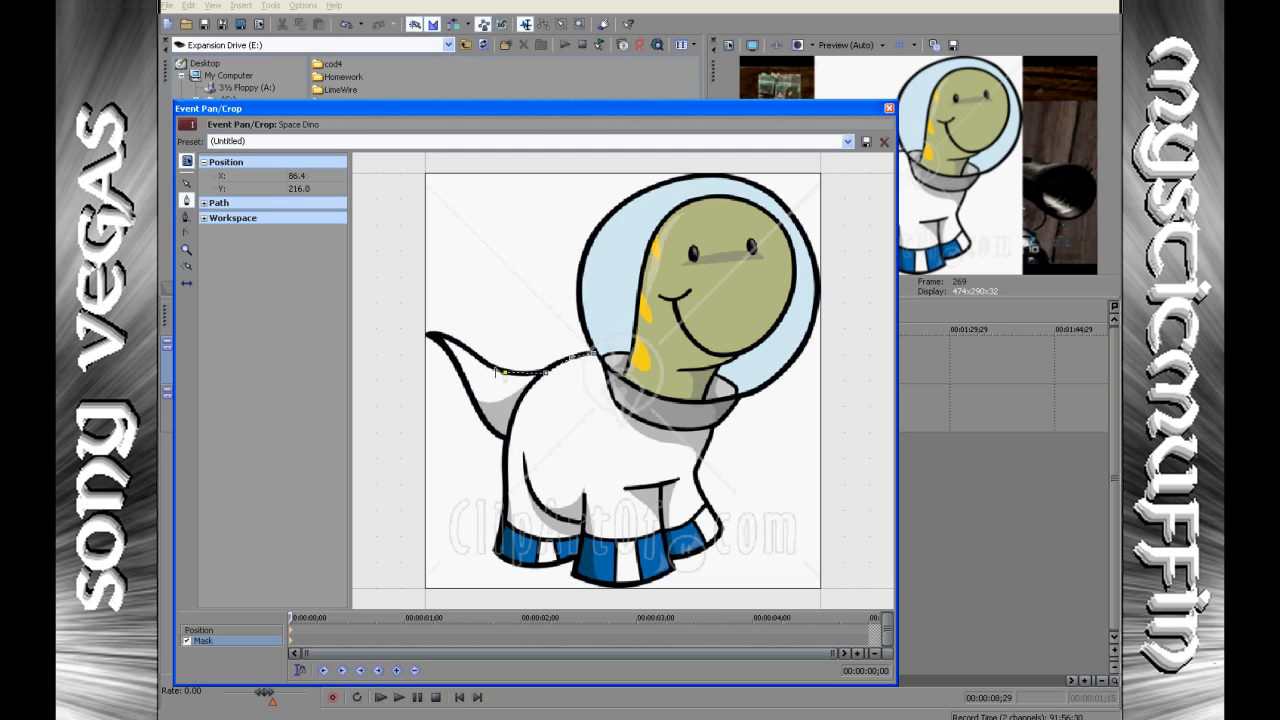
{"action": "left_click_drag", "start_coordinate": [505, 370], "coordinate": [440, 345]}
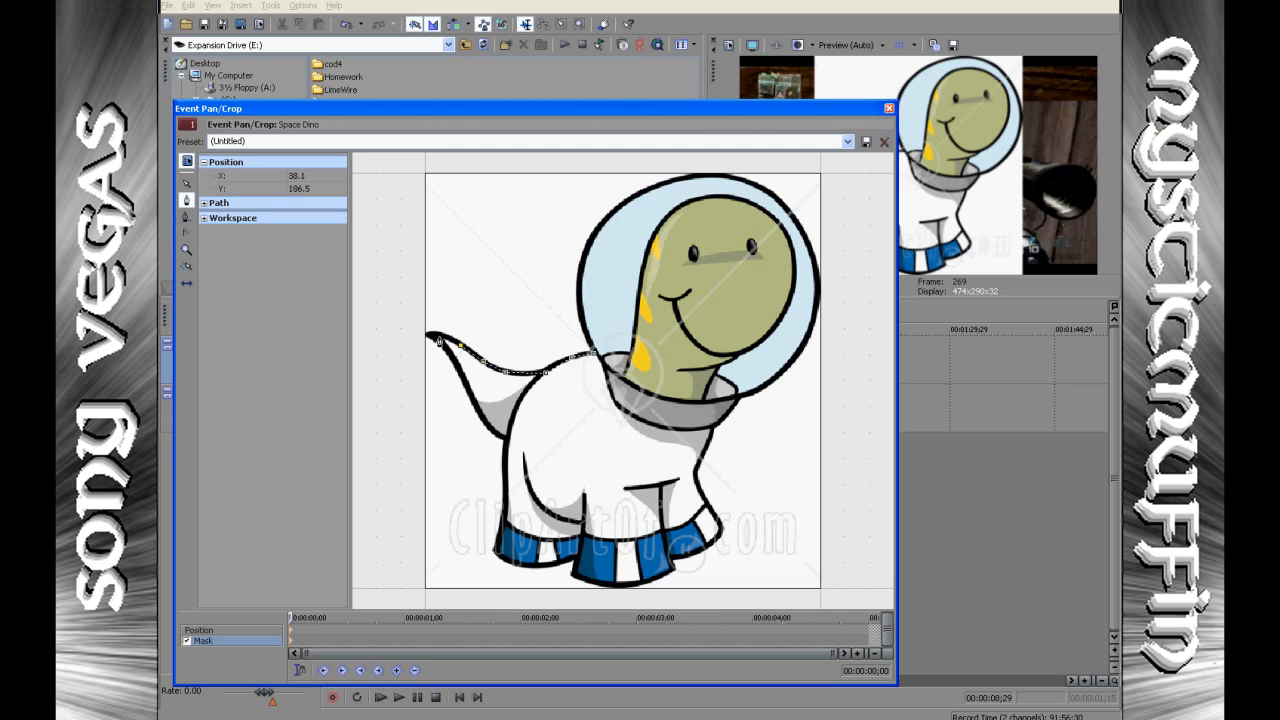
{"action": "left_click_drag", "start_coordinate": [450, 343], "coordinate": [430, 336]}
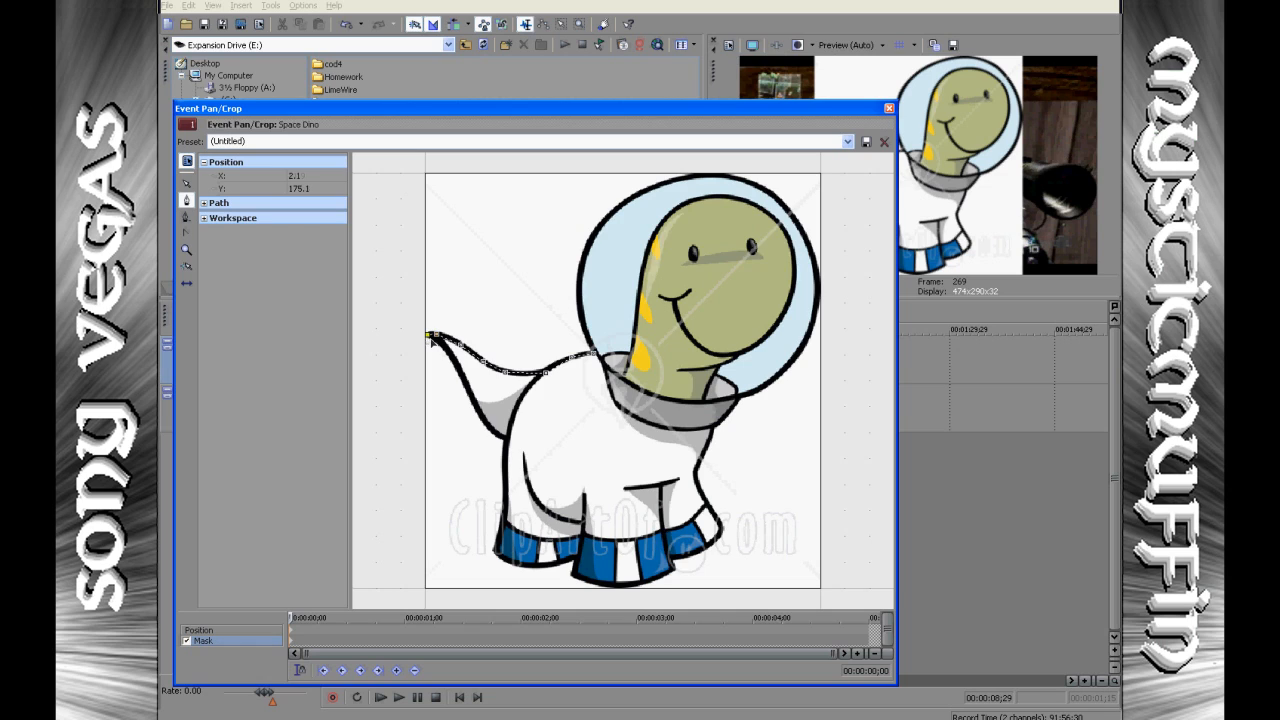
{"action": "left_click_drag", "start_coordinate": [460, 340], "coordinate": [470, 378]}
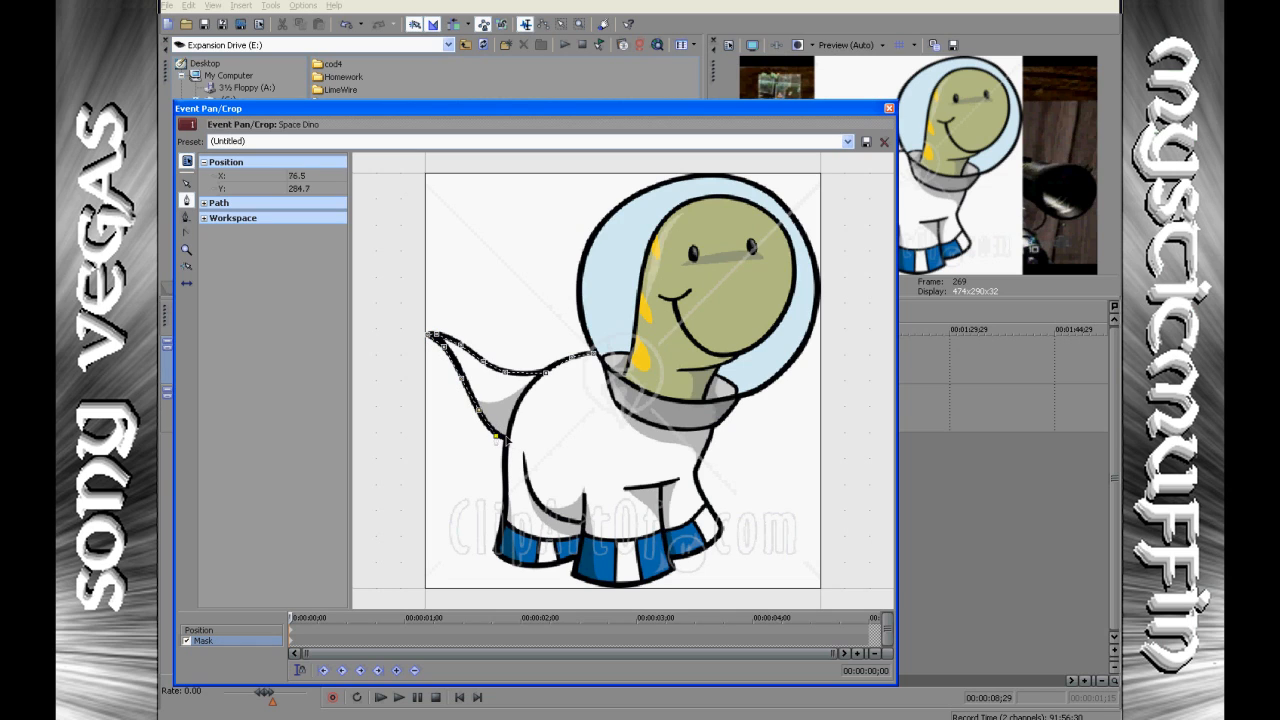
Continue the mask outline down the legs, around the feet, and over the helmet.
{"action": "left_click_drag", "start_coordinate": [495, 437], "coordinate": [505, 485]}
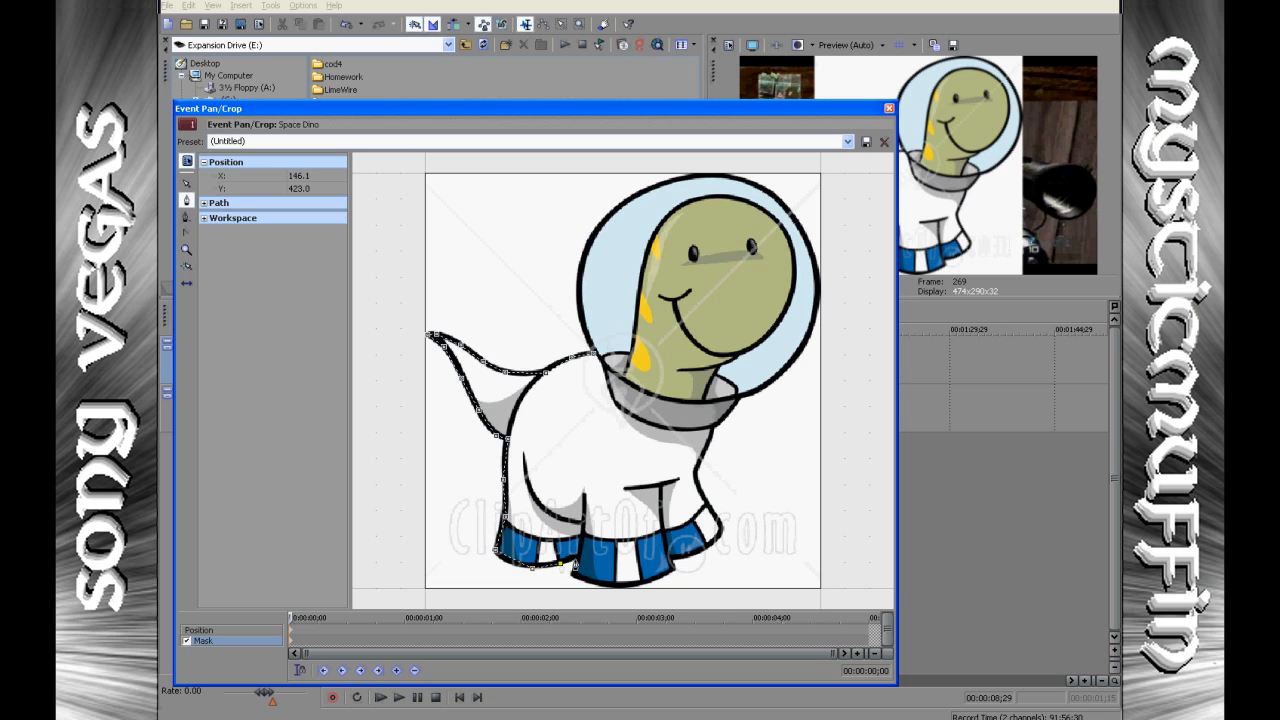
{"action": "left_click_drag", "start_coordinate": [575, 560], "coordinate": [590, 585]}
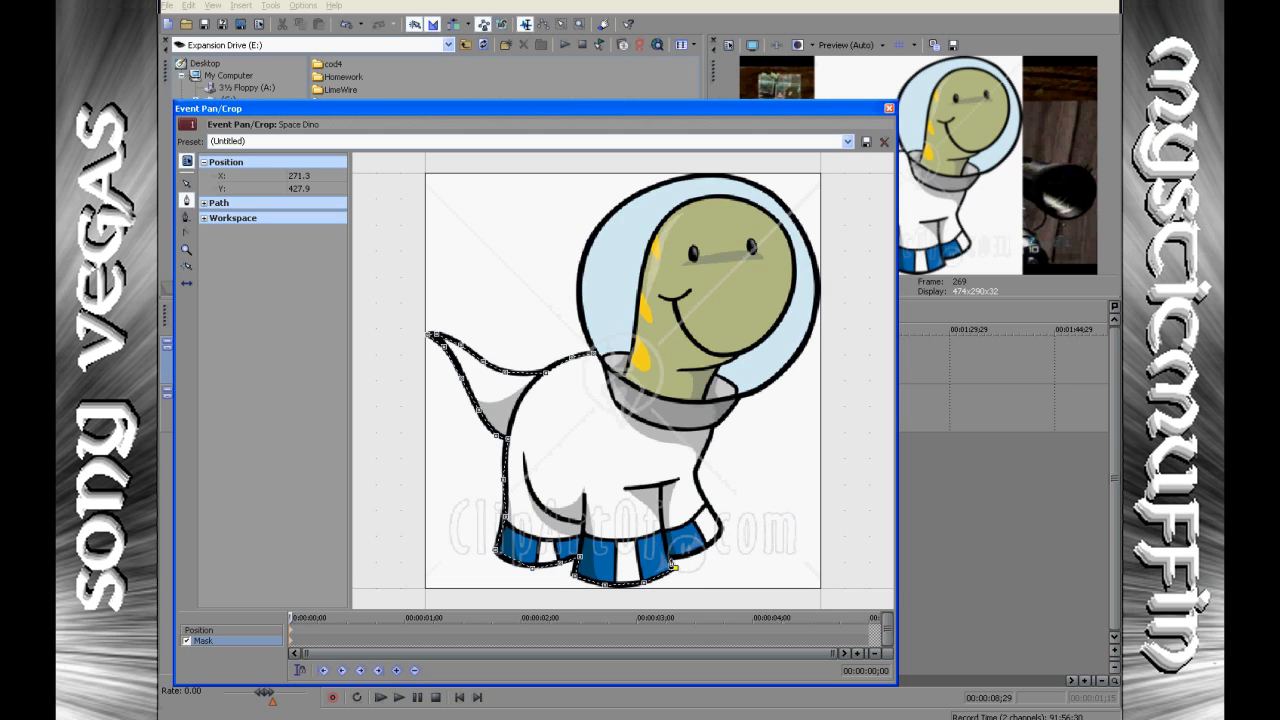
{"action": "left_click_drag", "start_coordinate": [675, 568], "coordinate": [692, 555]}
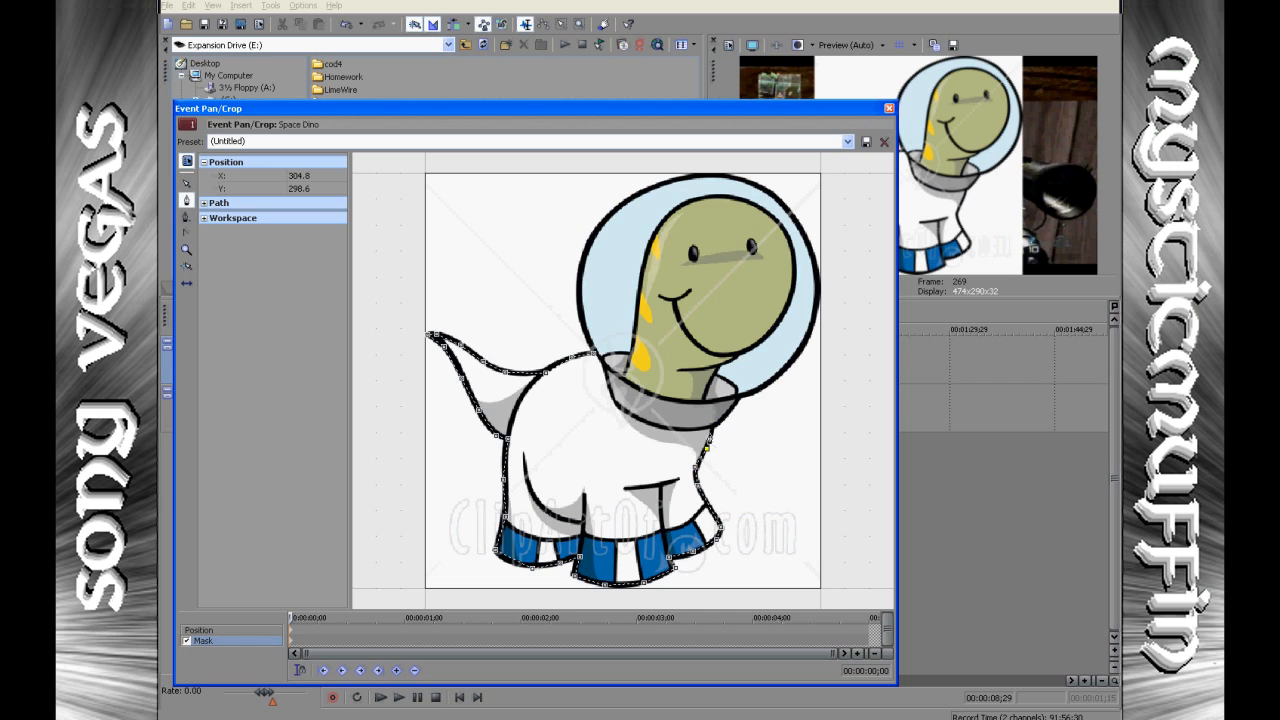
{"action": "left_click_drag", "start_coordinate": [705, 450], "coordinate": [740, 410]}
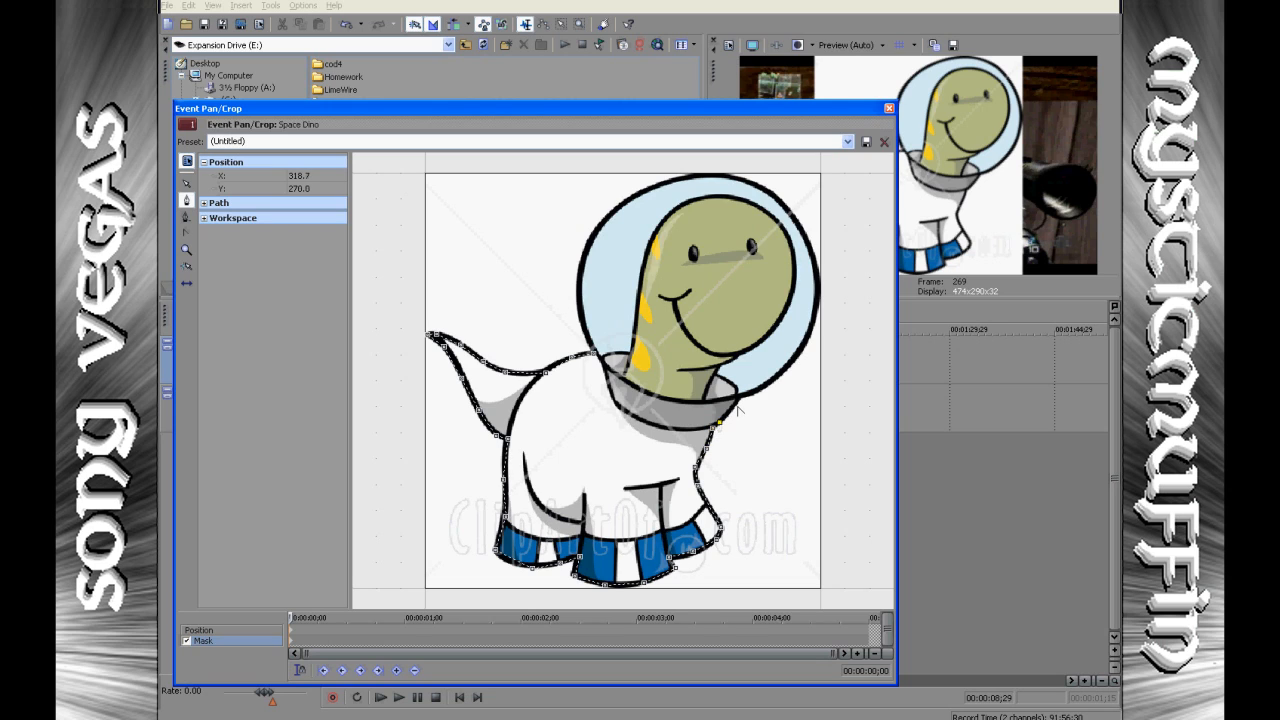
{"action": "left_click_drag", "start_coordinate": [740, 410], "coordinate": [793, 368]}
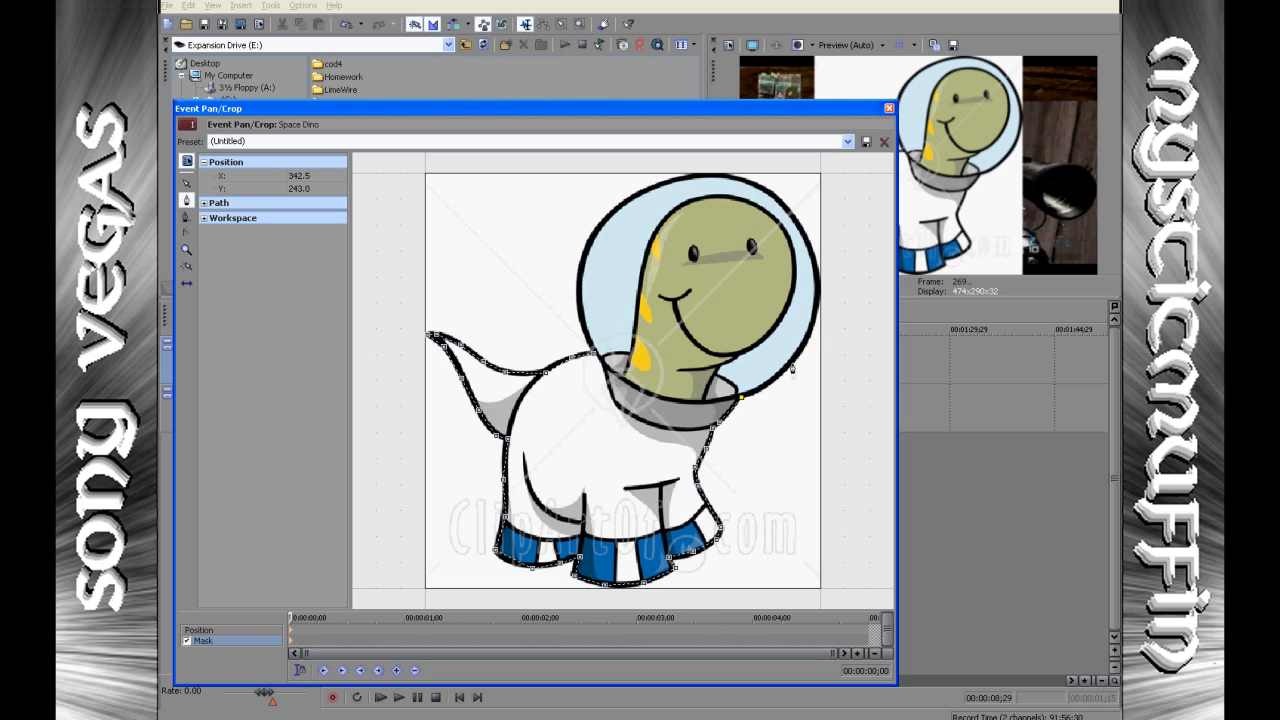
{"action": "left_click_drag", "start_coordinate": [740, 398], "coordinate": [815, 293]}
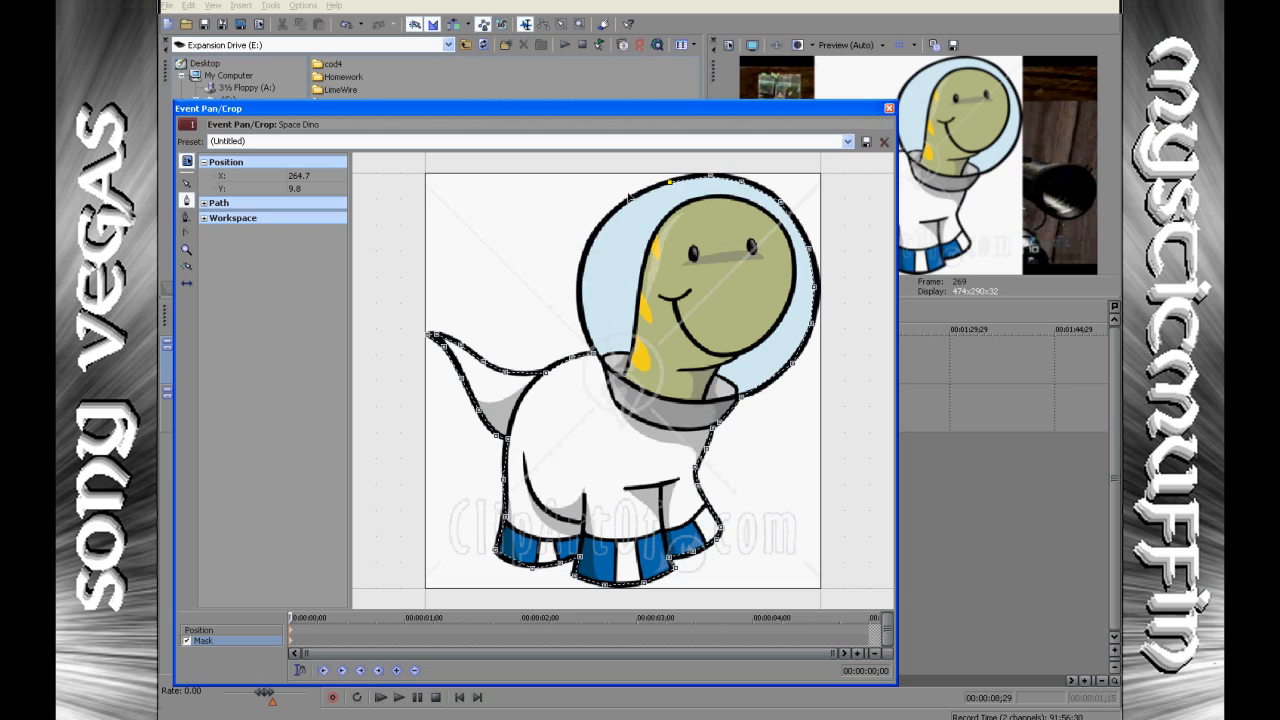
{"action": "left_click_drag", "start_coordinate": [665, 180], "coordinate": [623, 195]}
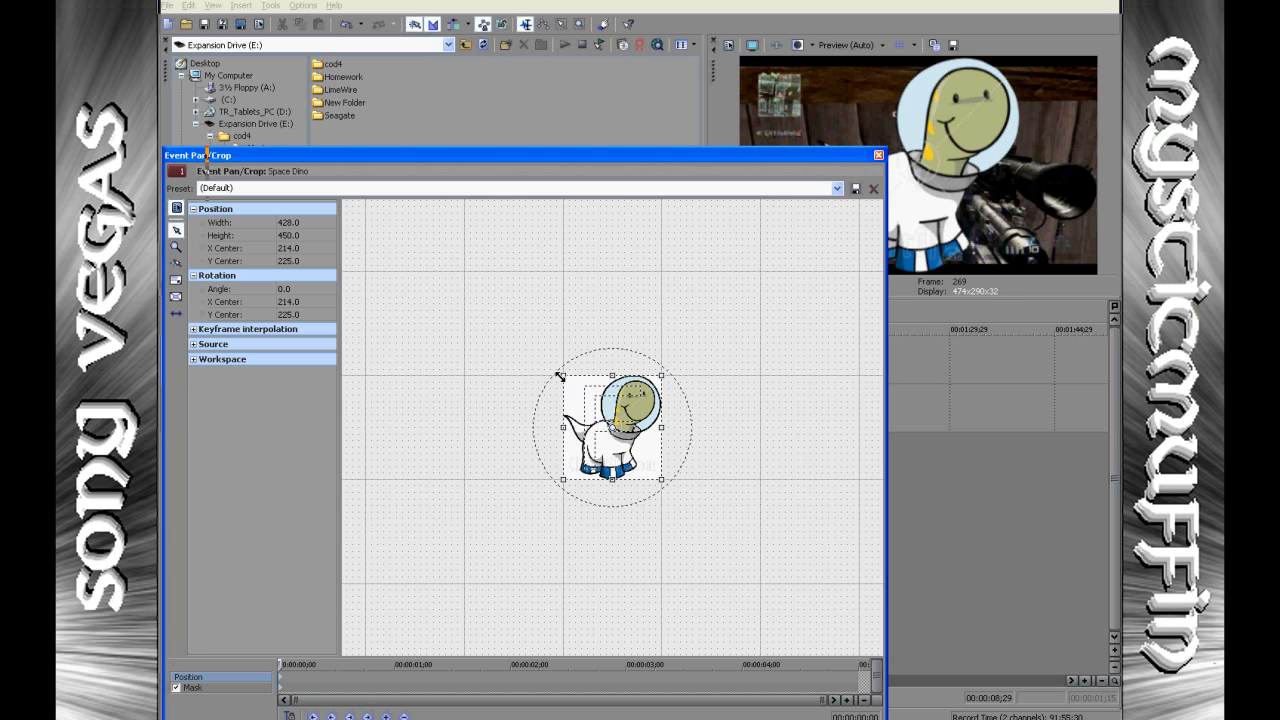
Widen the crop box in stages so the masked dino shrinks into the lower right.
{"action": "left_click_drag", "start_coordinate": [561, 377], "coordinate": [548, 367]}
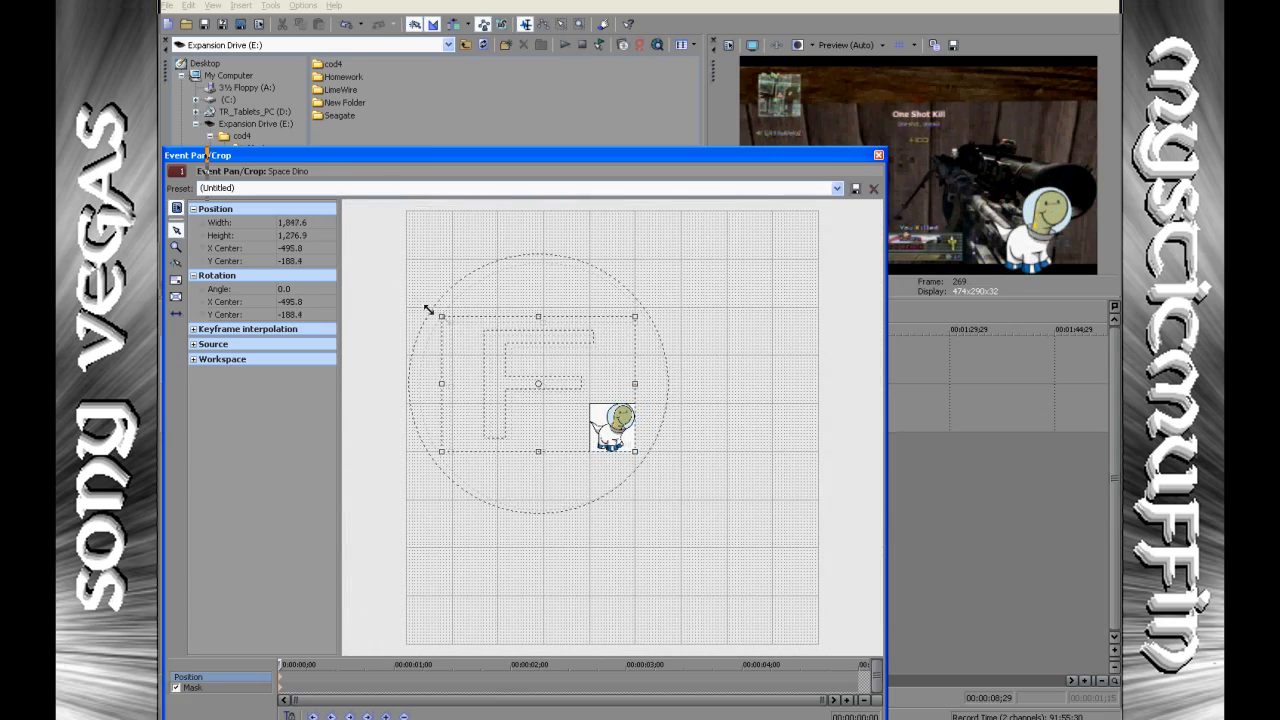
{"action": "left_click_drag", "start_coordinate": [441, 316], "coordinate": [413, 296]}
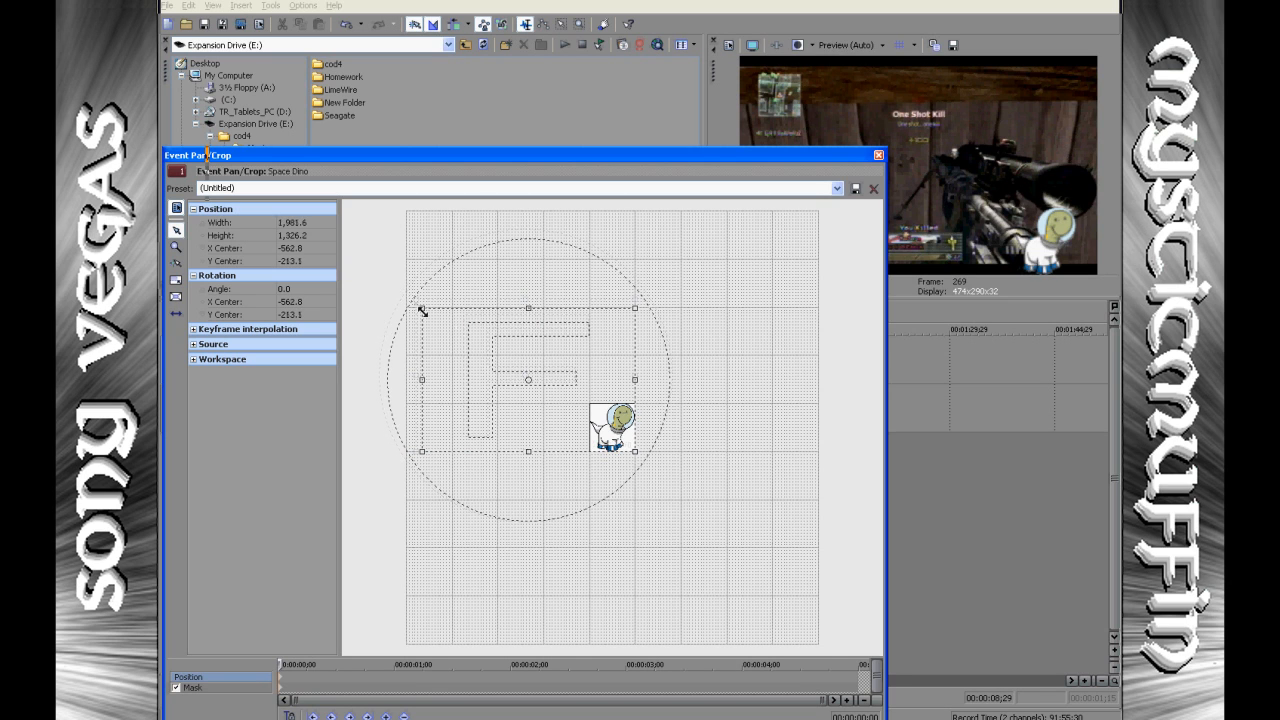
{"action": "left_click_drag", "start_coordinate": [421, 308], "coordinate": [426, 318]}
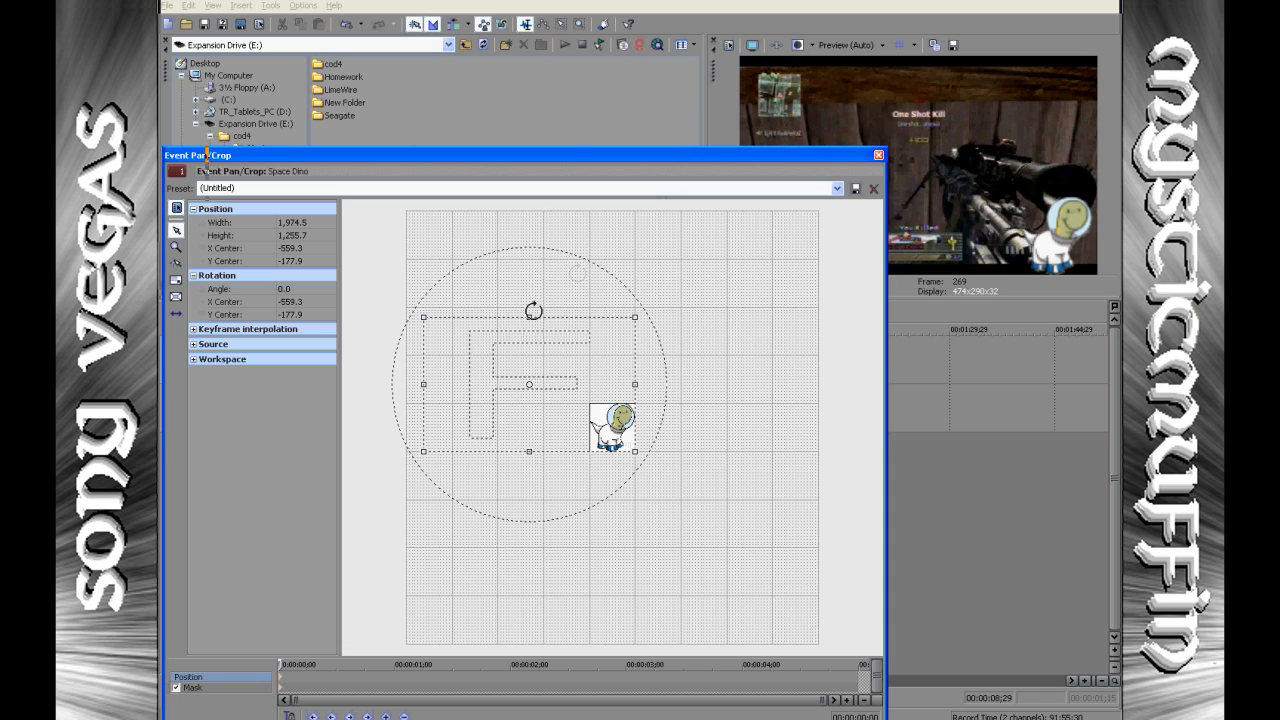
Shrink the dino slightly, then move it higher toward the middle of the frame.
{"action": "left_click_drag", "start_coordinate": [533, 310], "coordinate": [528, 301]}
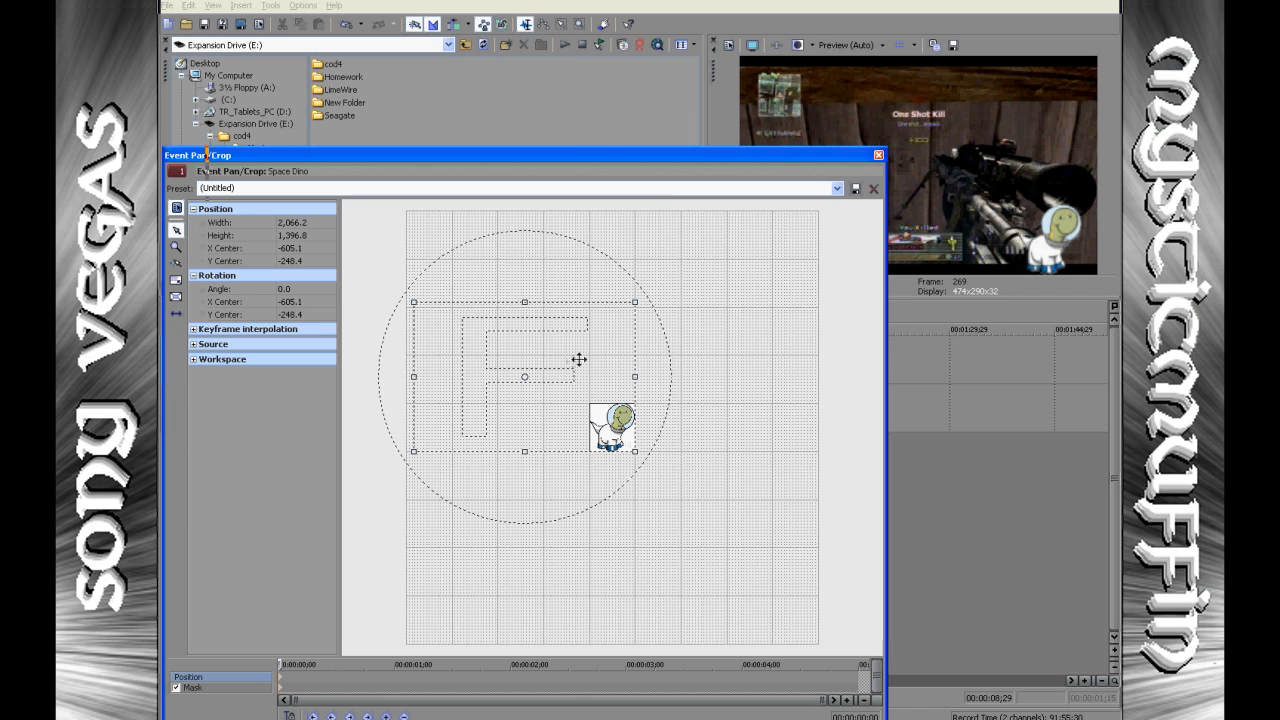
{"action": "mouse_move", "coordinate": [578, 458]}
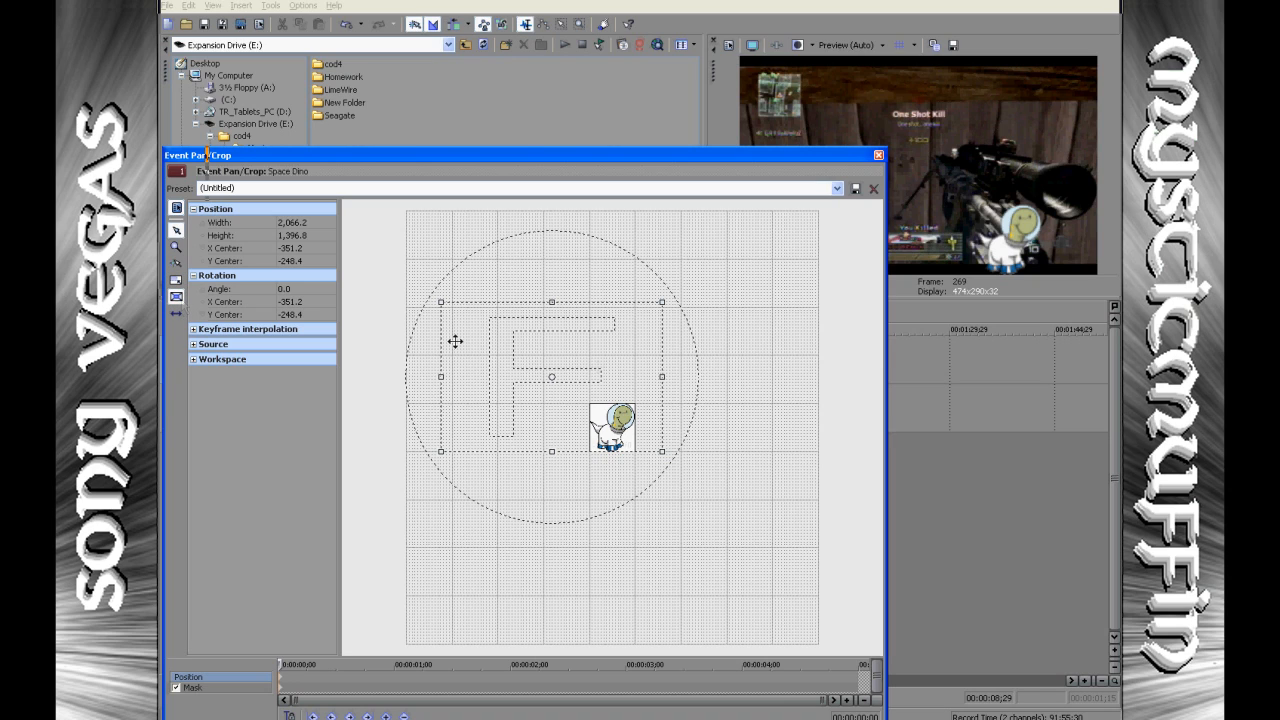
{"action": "left_click_drag", "start_coordinate": [552, 377], "coordinate": [535, 377]}
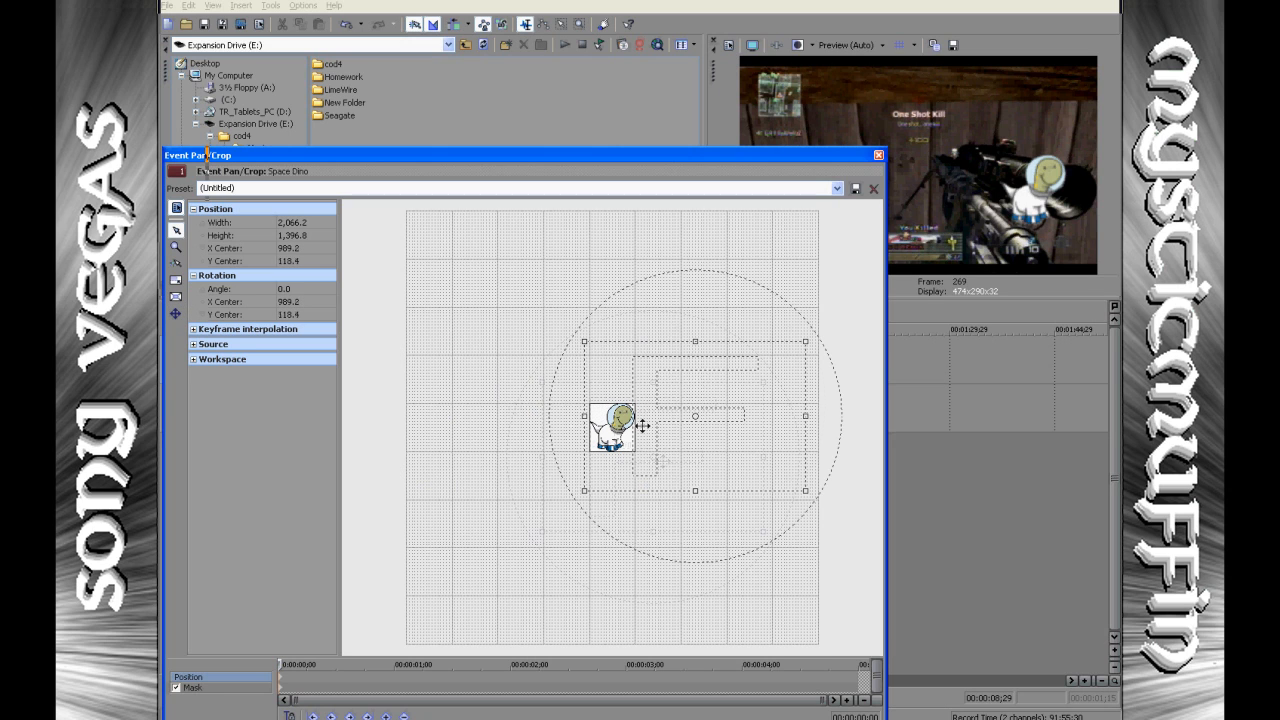
{"action": "left_click_drag", "start_coordinate": [694, 415], "coordinate": [679, 403]}
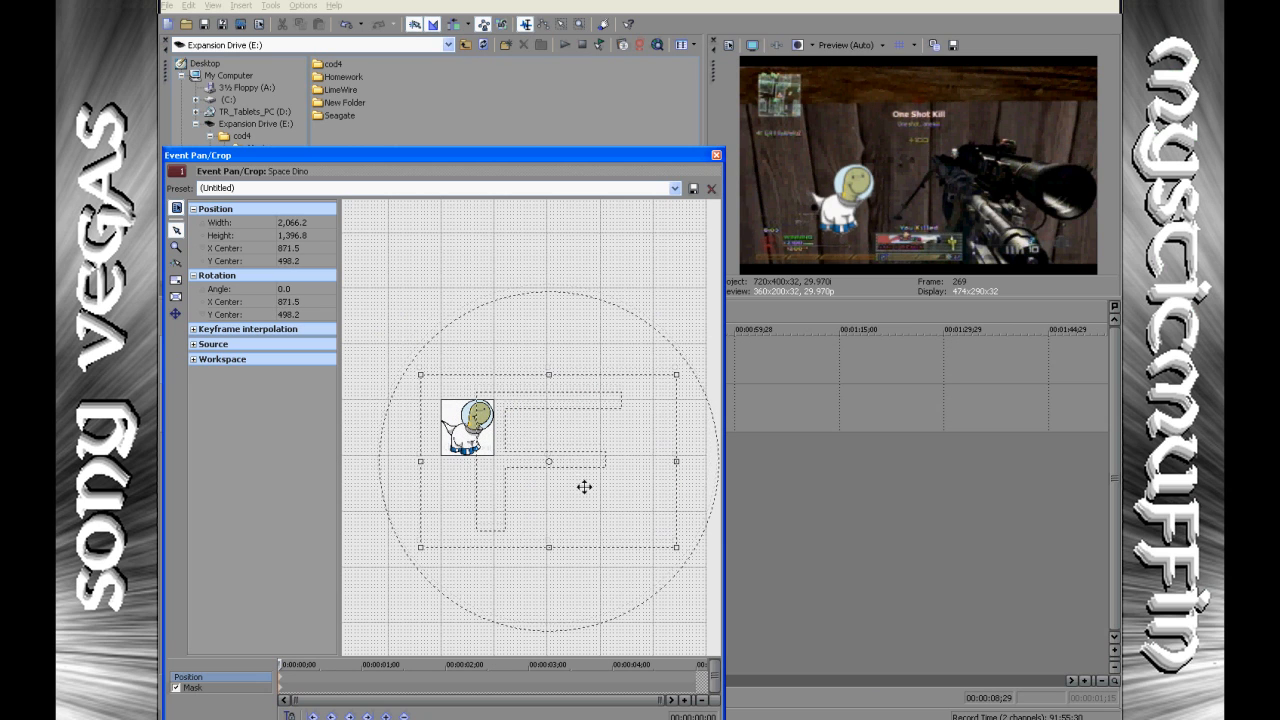
Move the dino into the bottom-right corner and close the Event Pan/Crop window.
{"action": "left_click_drag", "start_coordinate": [584, 487], "coordinate": [560, 447]}
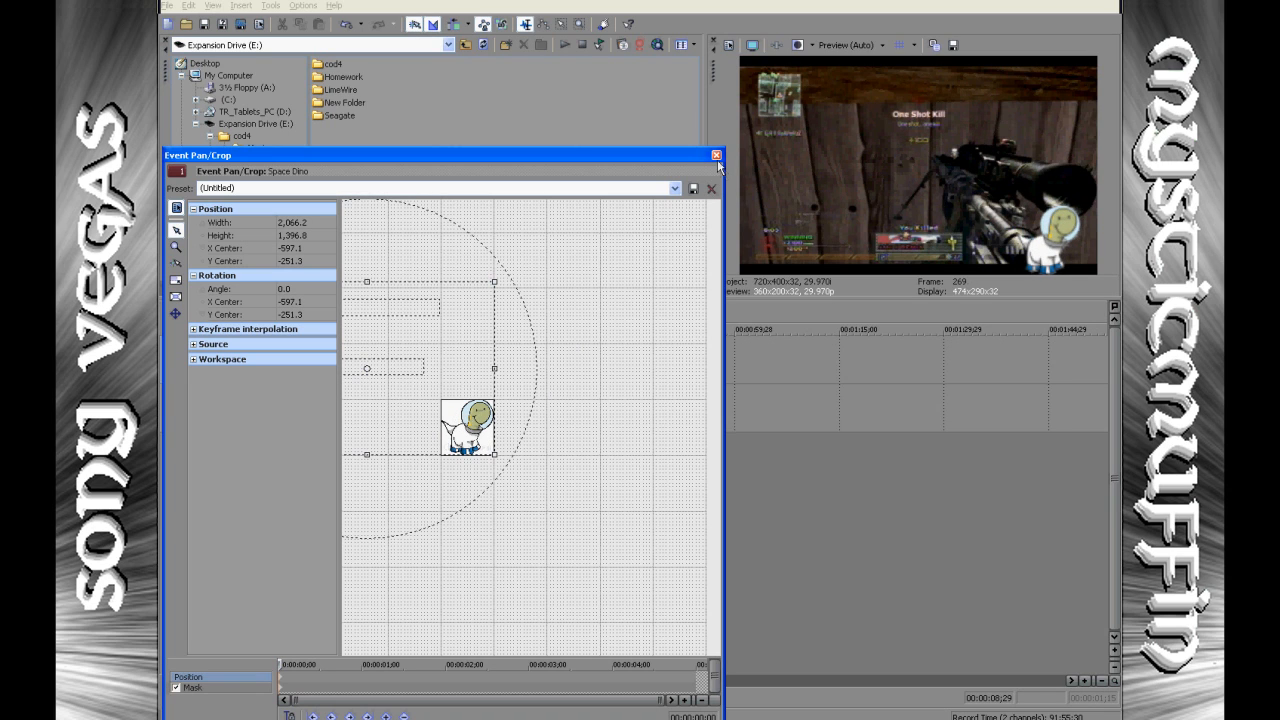
{"action": "left_click", "coordinate": [717, 155]}
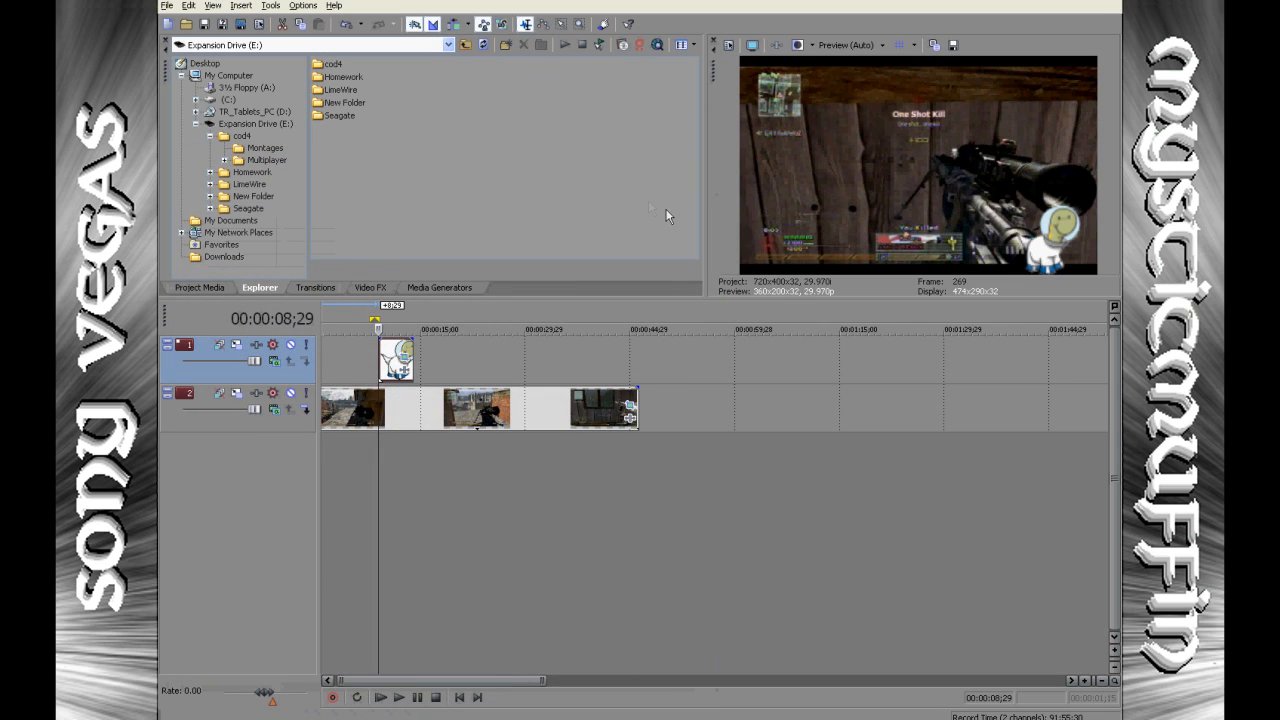